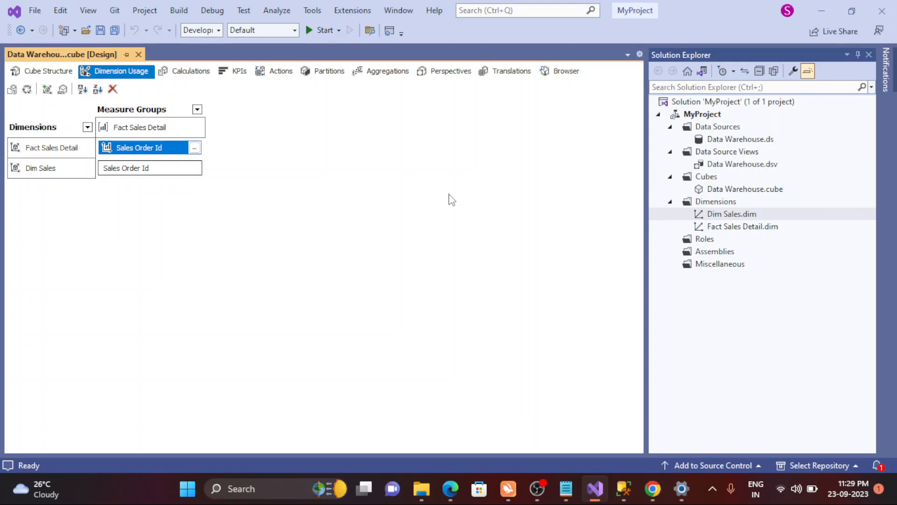
mouse_move(702, 226)
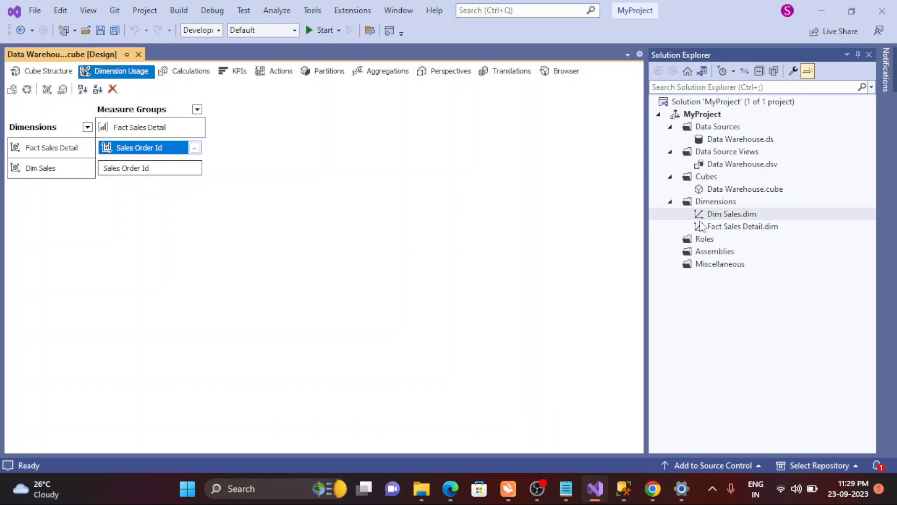
mouse_move(722, 218)
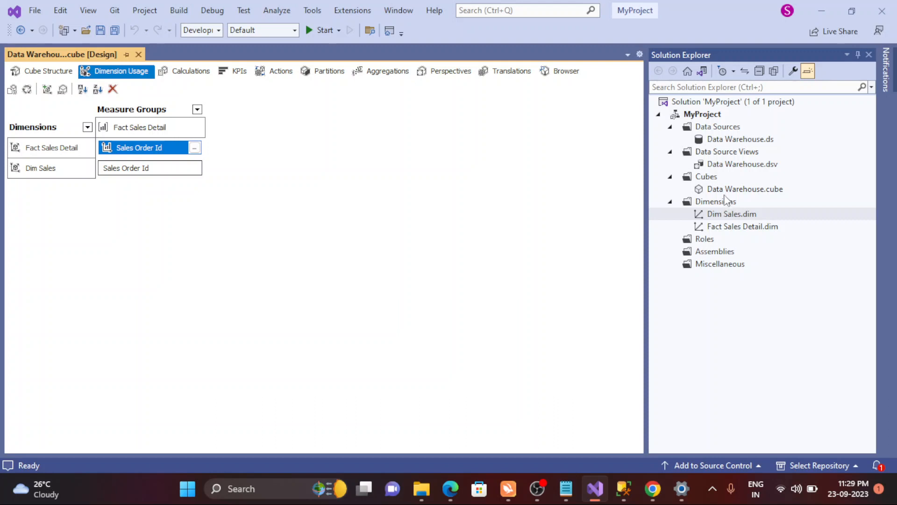
Step: Browse the Data Warehouse cube for Cost Of Product and Fact Sales Detail Count totals, shown as MDX
left_click(744, 189)
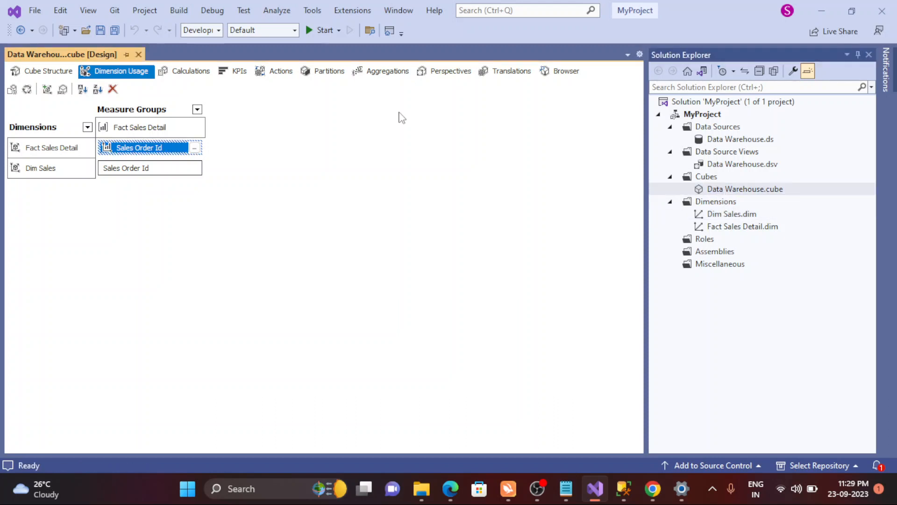
left_click(566, 71)
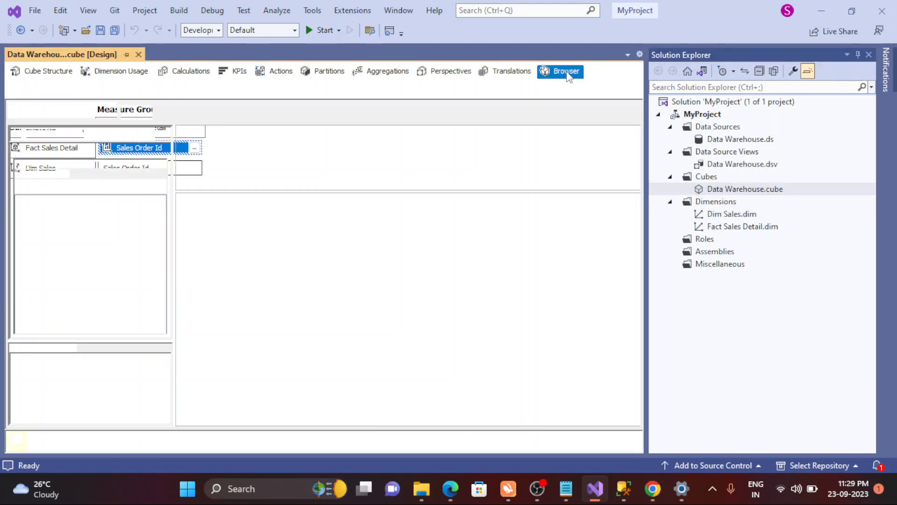
left_click(566, 71)
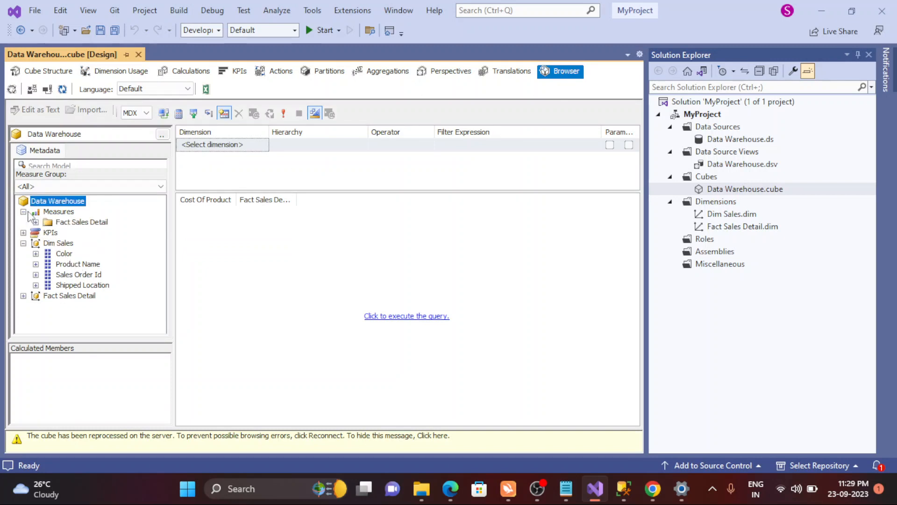
left_click(34, 222)
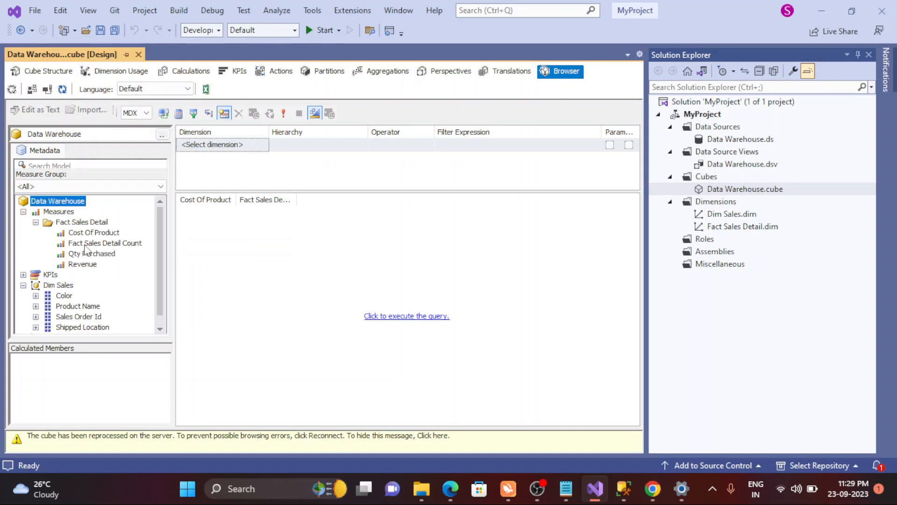
left_click(105, 243)
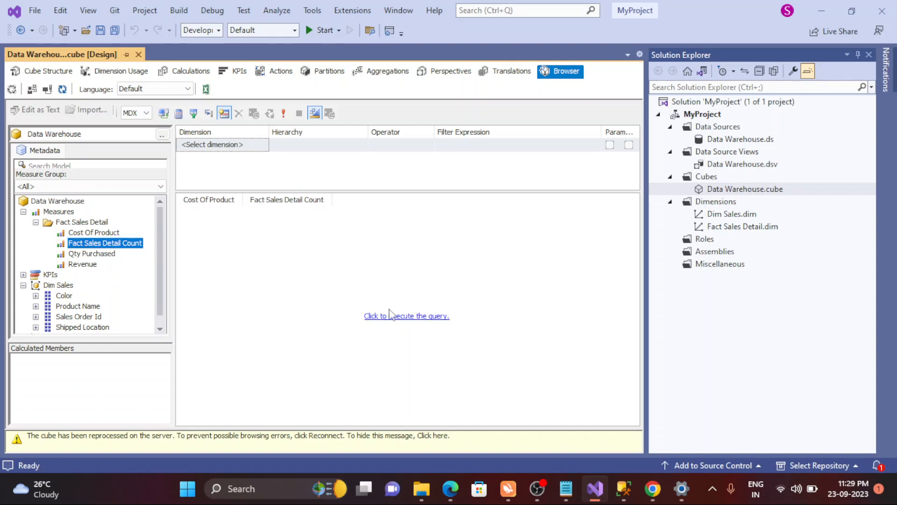
left_click(406, 315)
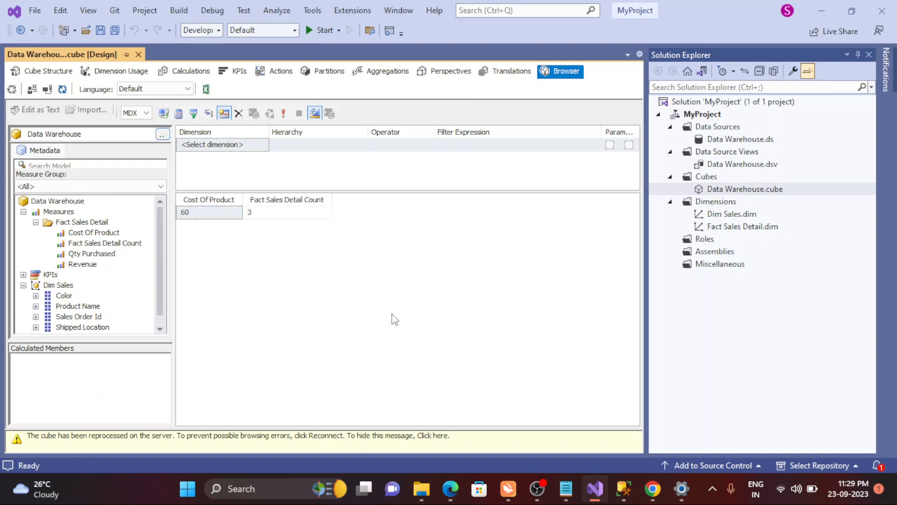
left_click(314, 112)
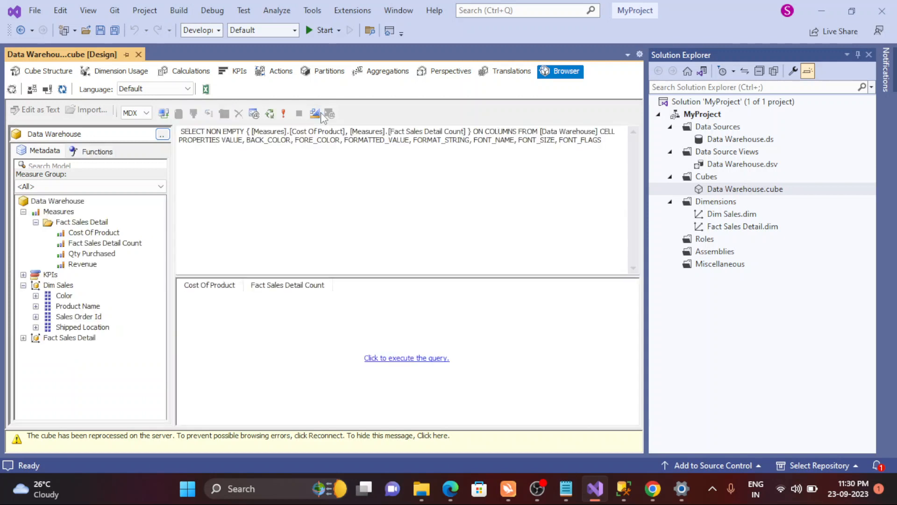
mouse_move(344, 120)
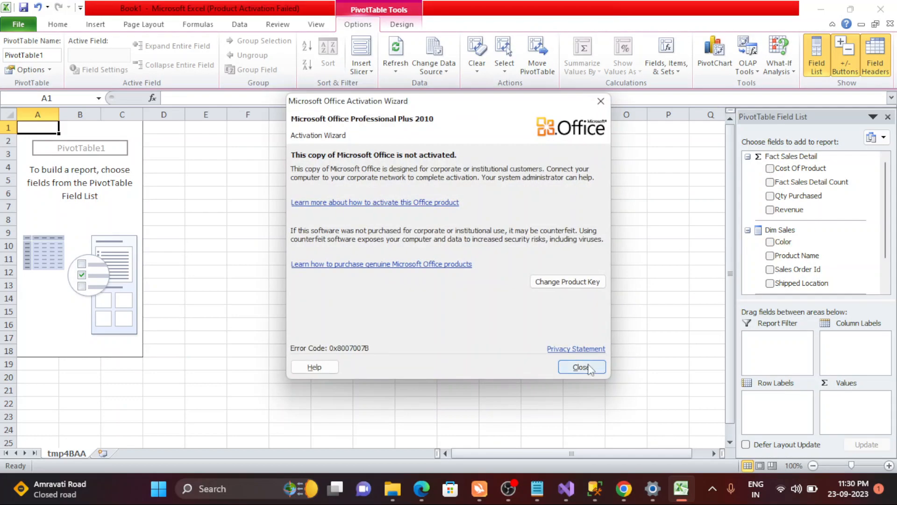
Step: Close the Office Activation Wizard over the new cube-connected PivotTable
left_click(581, 366)
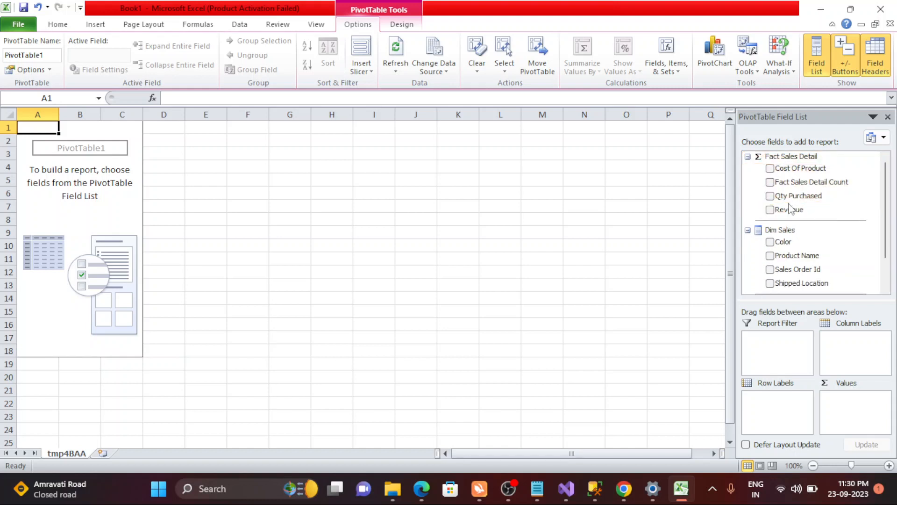
Step: Add Dim Sales Color and Product Name as row labels, listing Blue, Orange and Red products
left_click(747, 156)
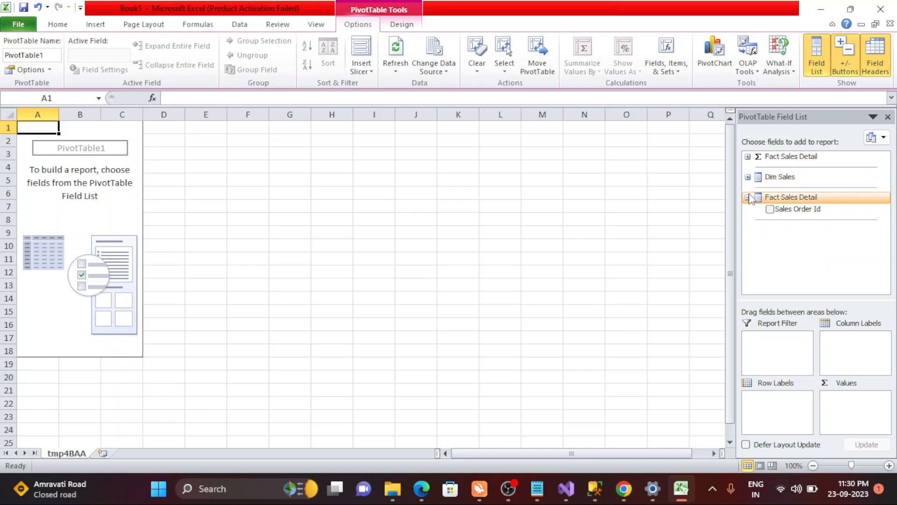
left_click(748, 176)
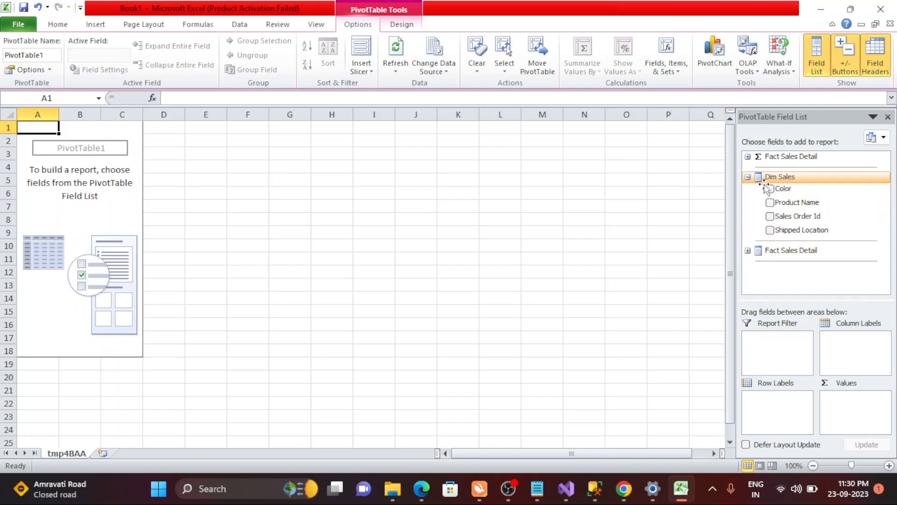
left_click(770, 188)
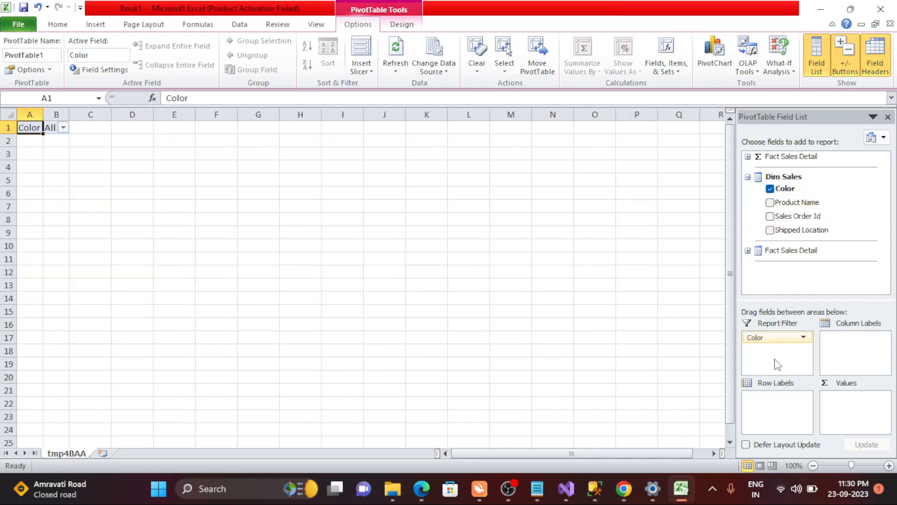
mouse_move(774, 398)
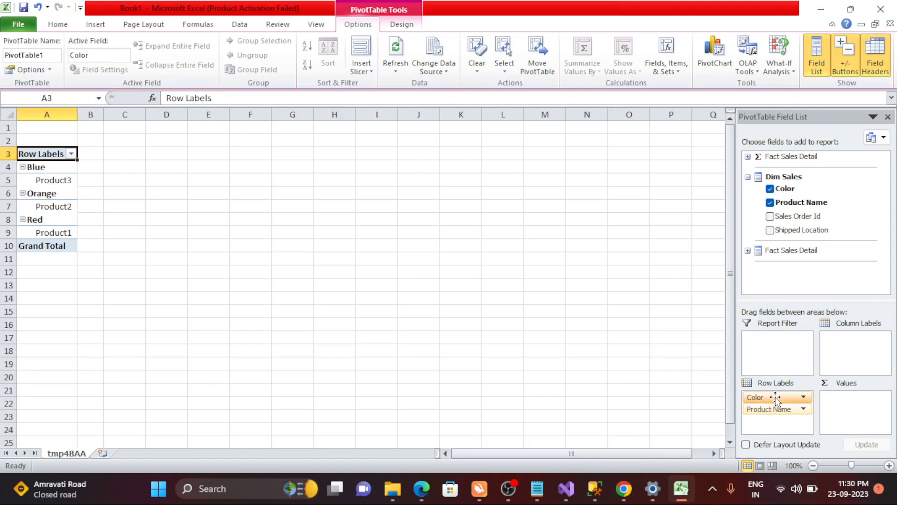
left_click(47, 166)
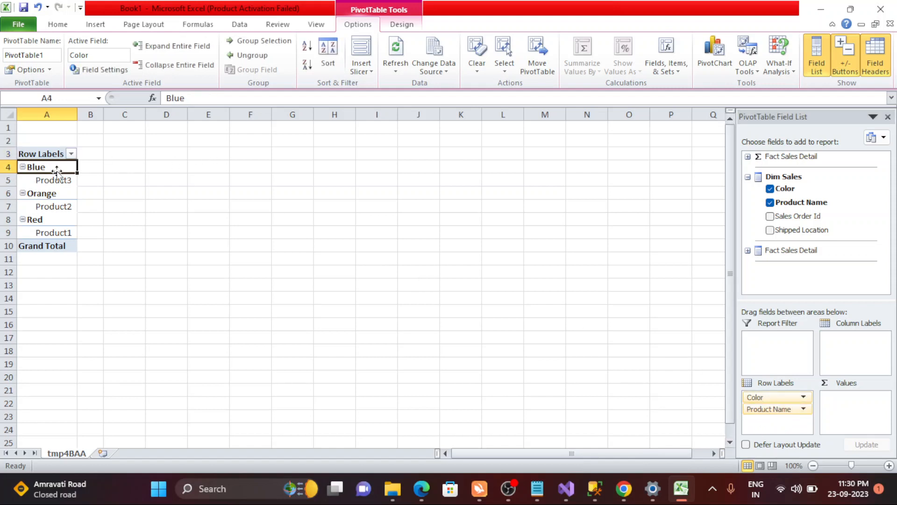
mouse_move(813, 393)
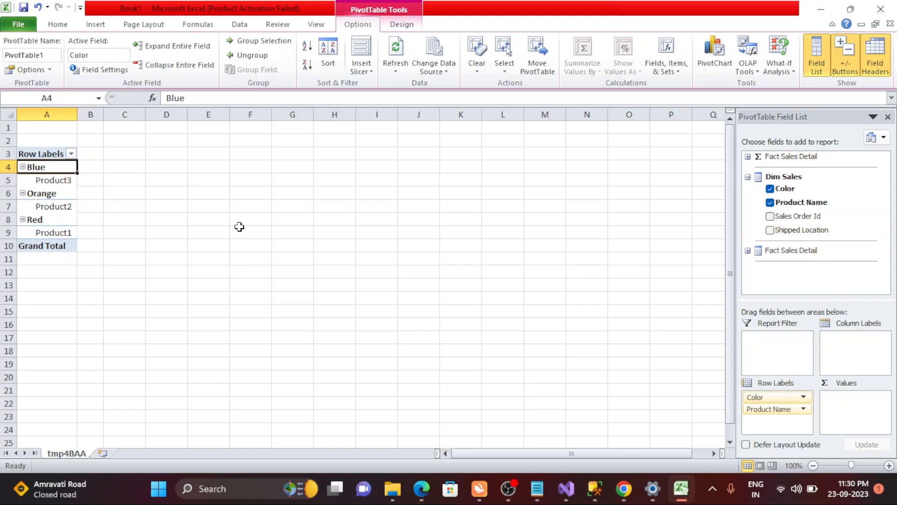
mouse_move(705, 107)
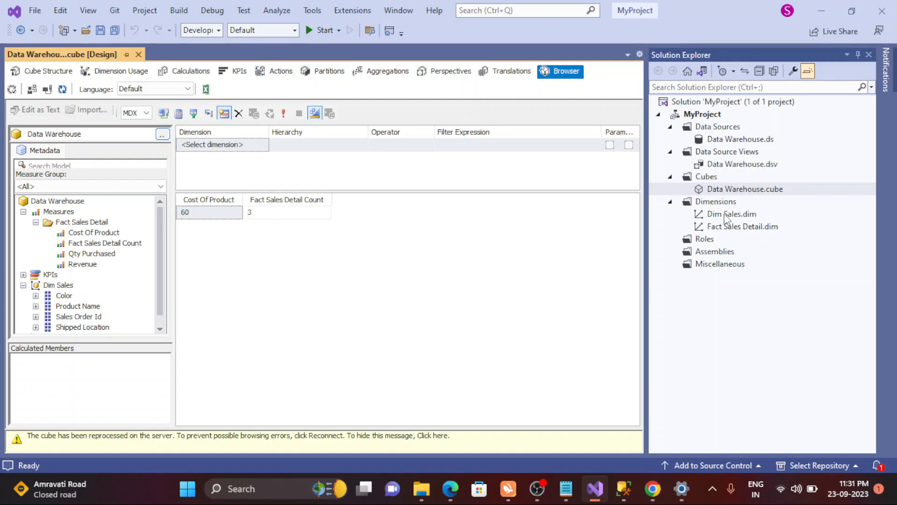
Step: In Dim Sales.dim, add a hierarchy with Product Name as the level under Color
double_click(731, 213)
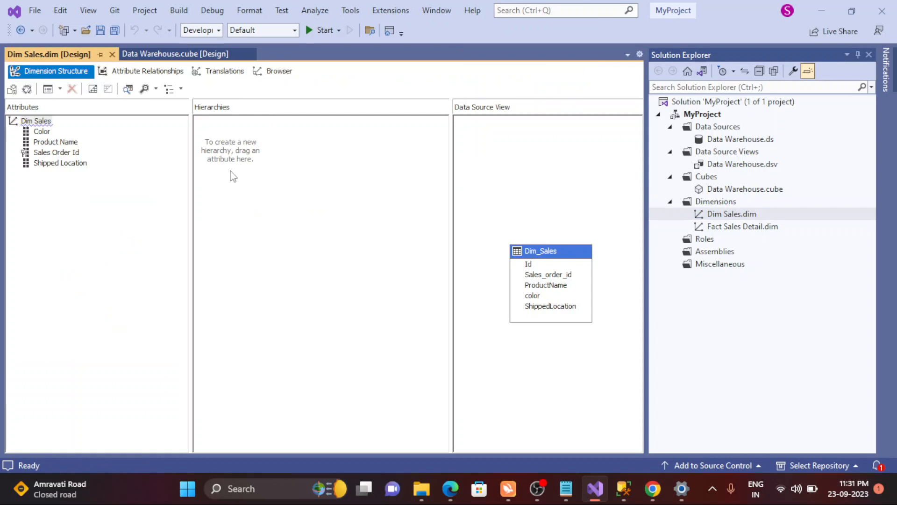
mouse_move(201, 131)
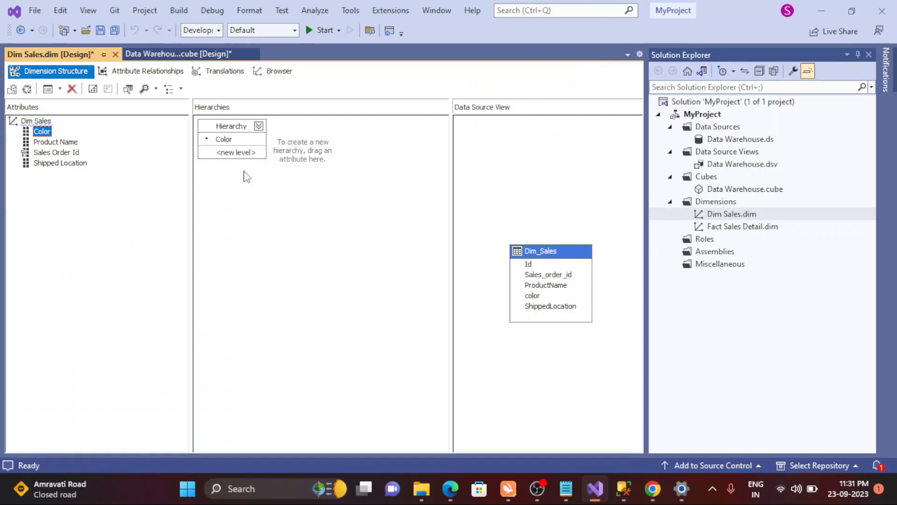
left_click(55, 141)
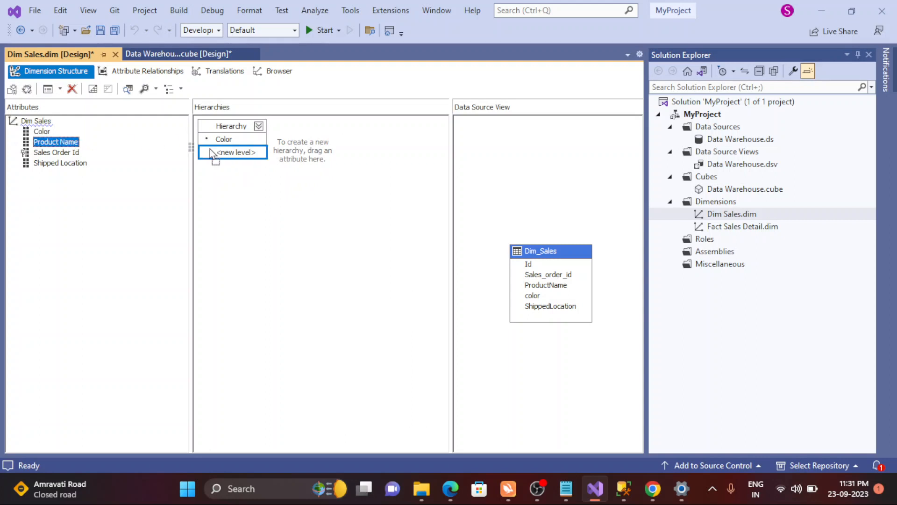
left_click_drag(56, 141, 232, 151)
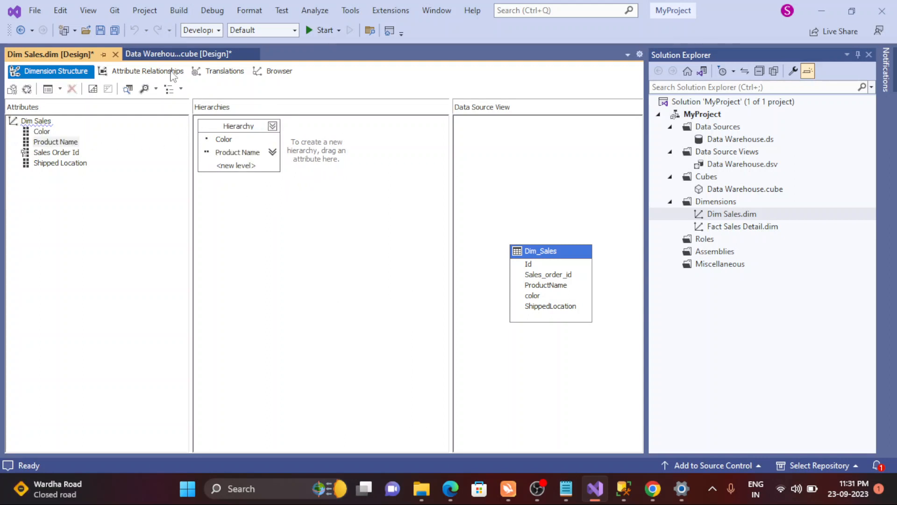
Step: Save Dim Sales.dim, confirming that Cube [Data Warehouse] is saved with it
left_click(147, 71)
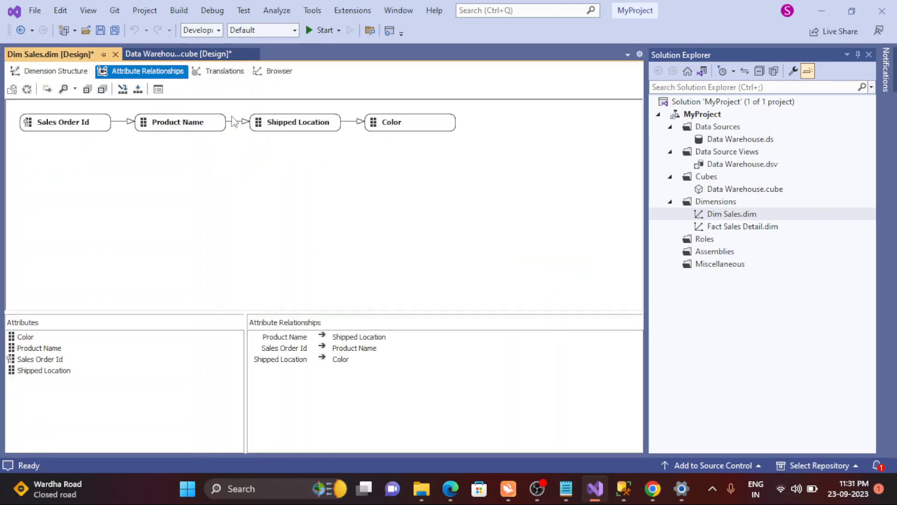
left_click(56, 71)
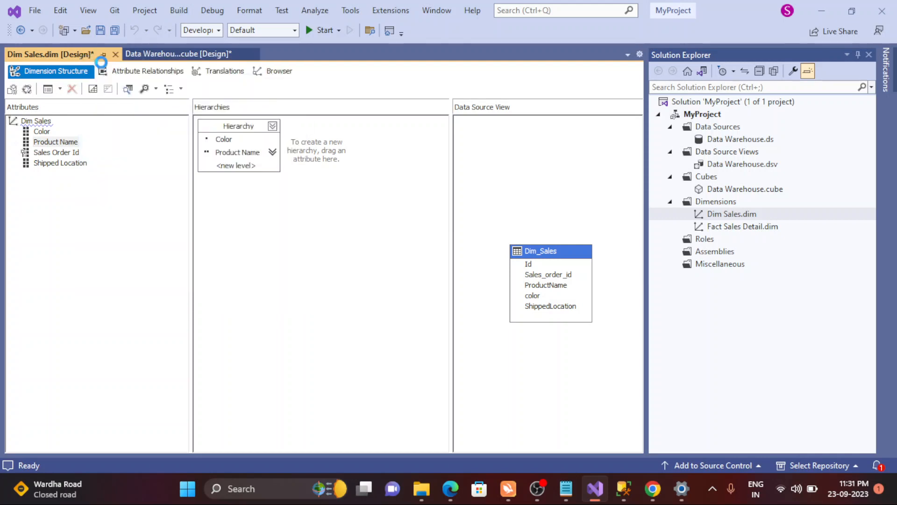
left_click(100, 31)
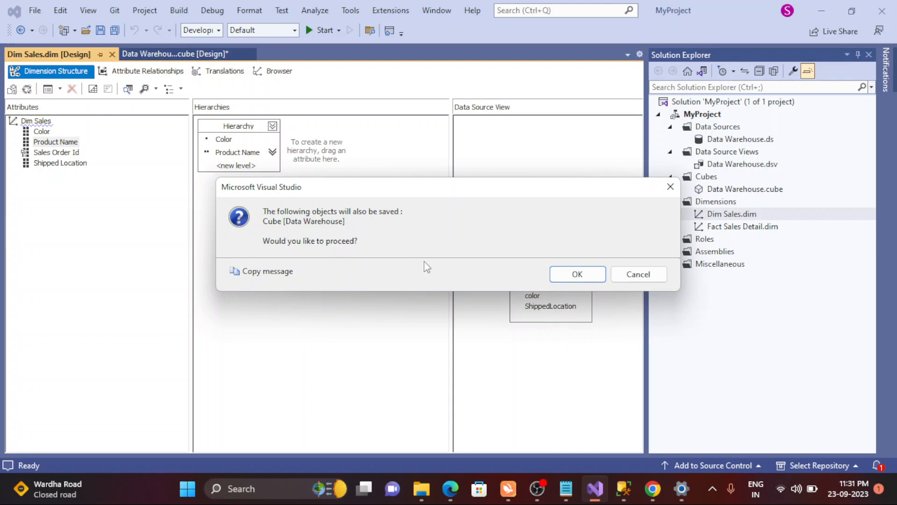
left_click(576, 274)
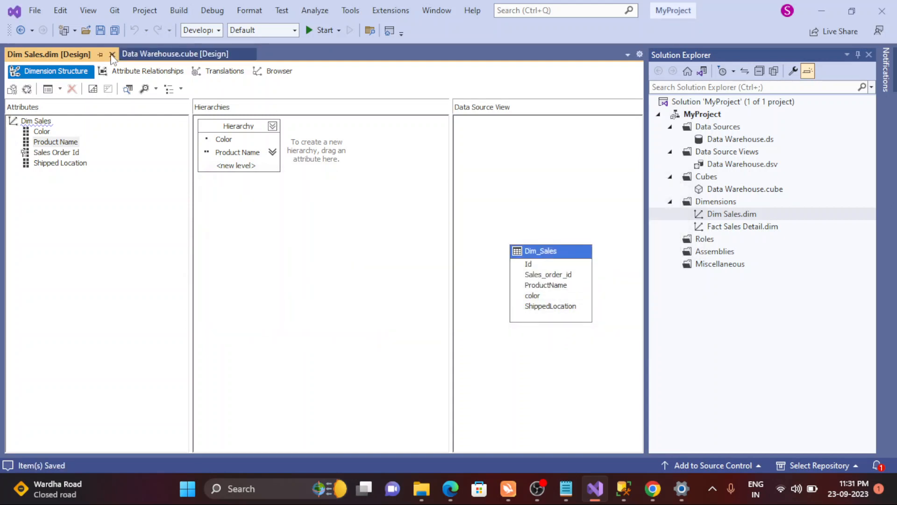
Step: Close the Dim Sales.dim [Design] tab
left_click(175, 54)
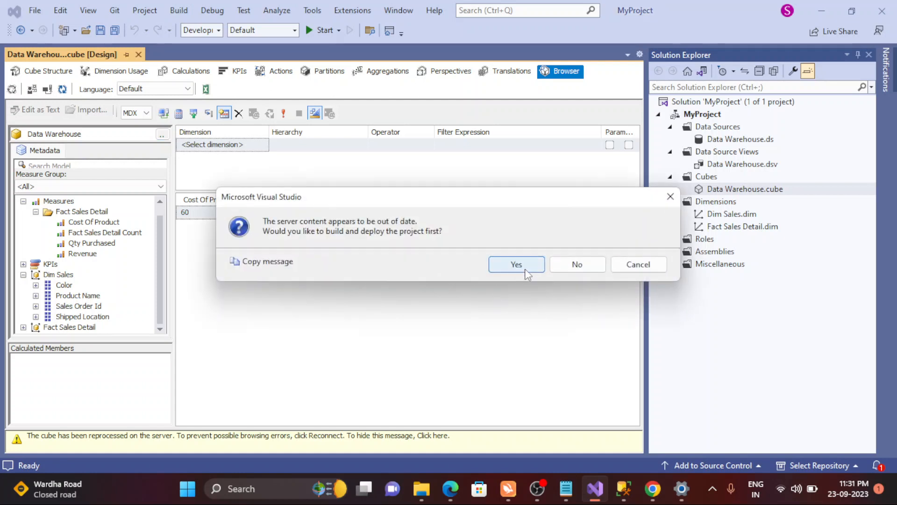
Step: Build and deploy, overwrite the MyFirstCubeDemo database, and close the successful processing report
left_click(515, 263)
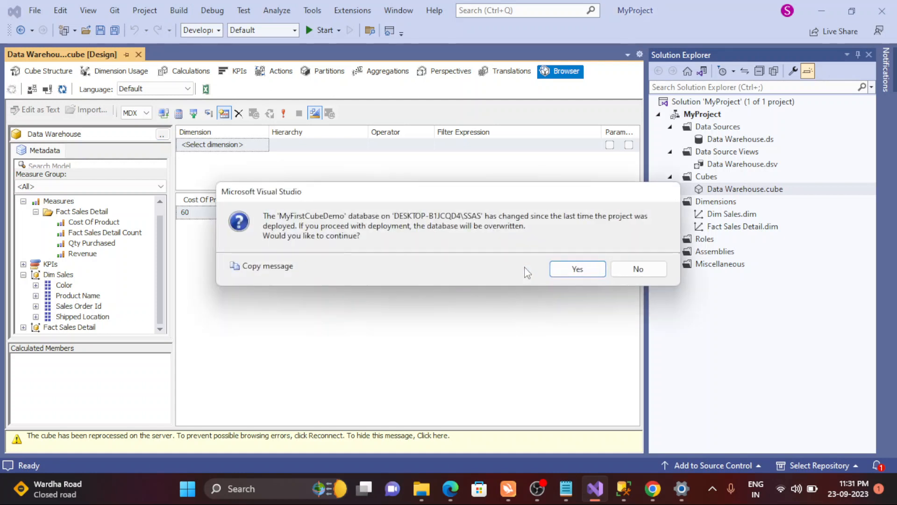
left_click(576, 269)
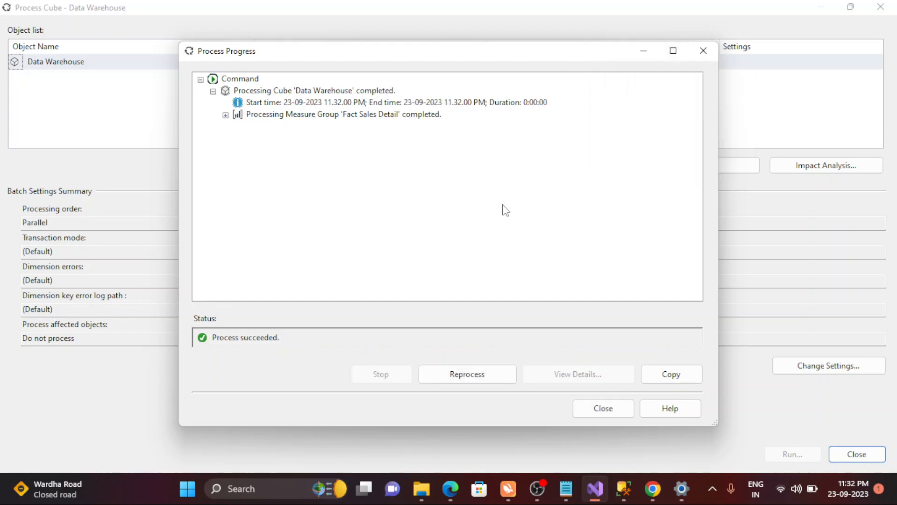
left_click(602, 408)
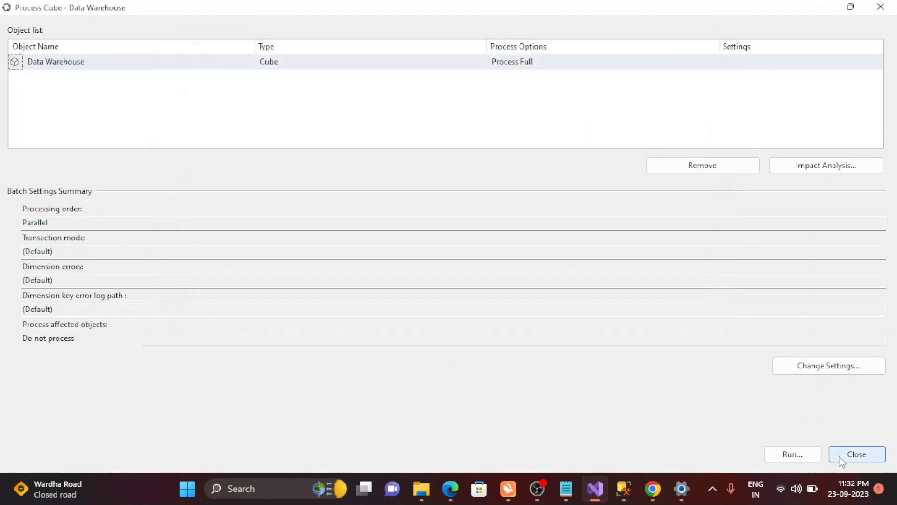
Step: Close the Process Cube window and the Deployment Progress pane
left_click(856, 454)
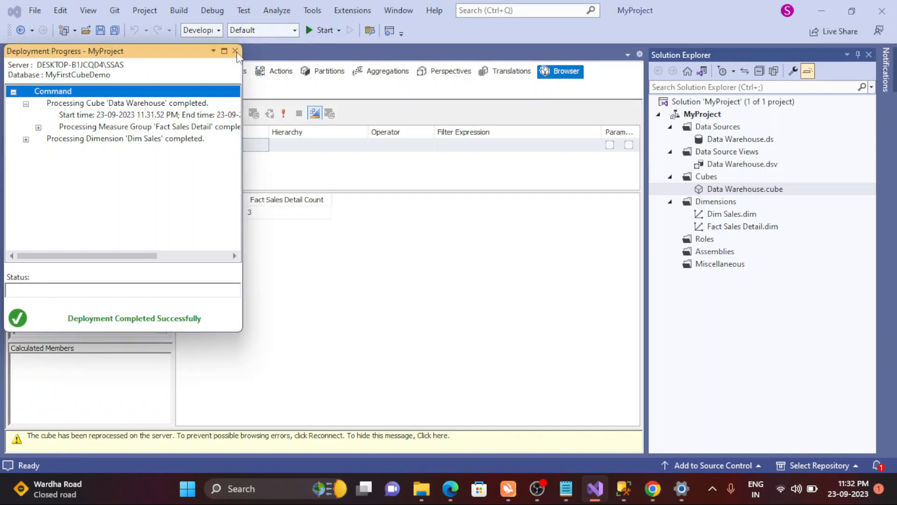
left_click(235, 51)
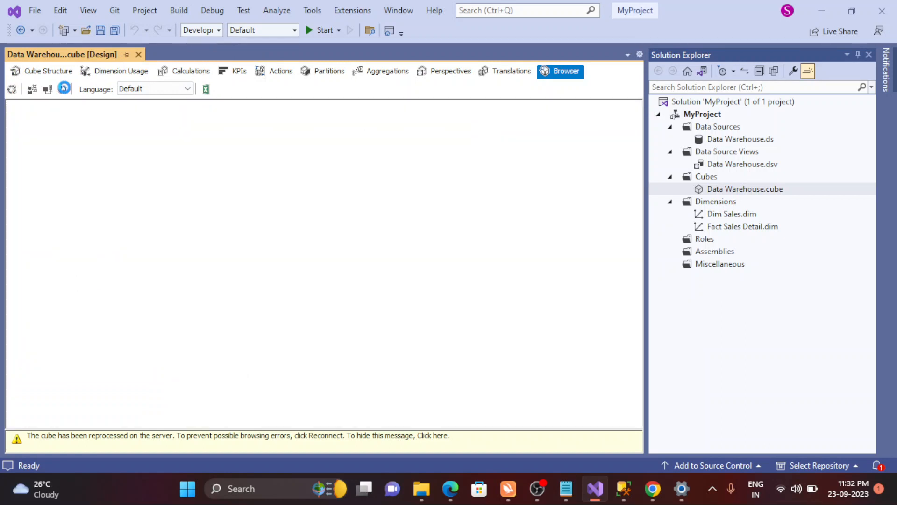
Step: Reconnect the cube browser and select the new Hierarchy under Dim Sales
left_click(565, 71)
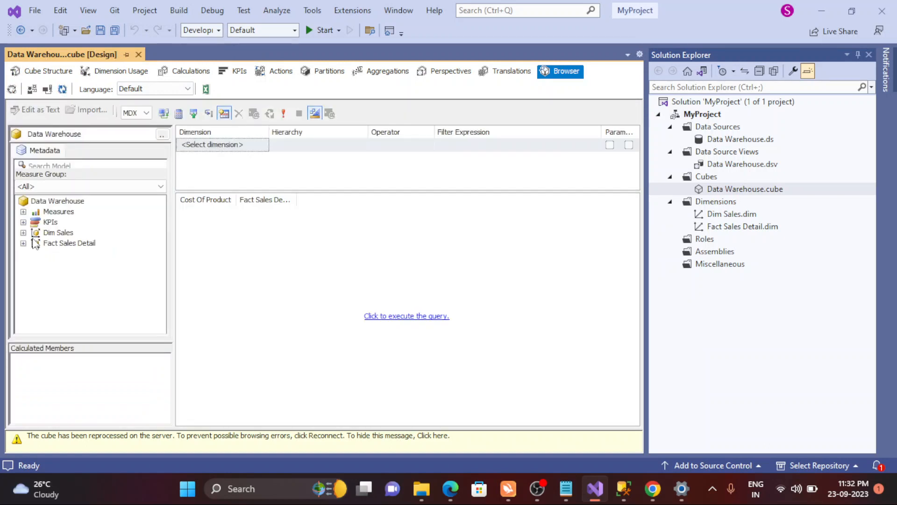
left_click(24, 232)
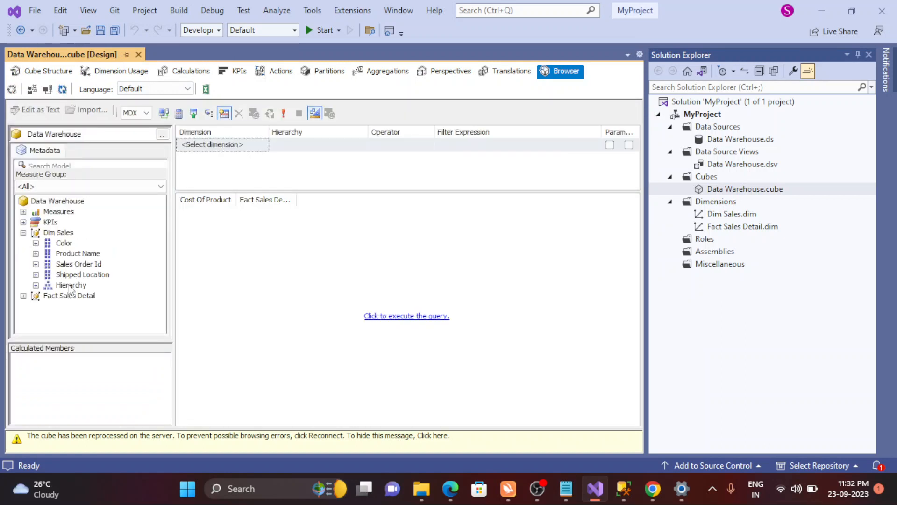
left_click(70, 285)
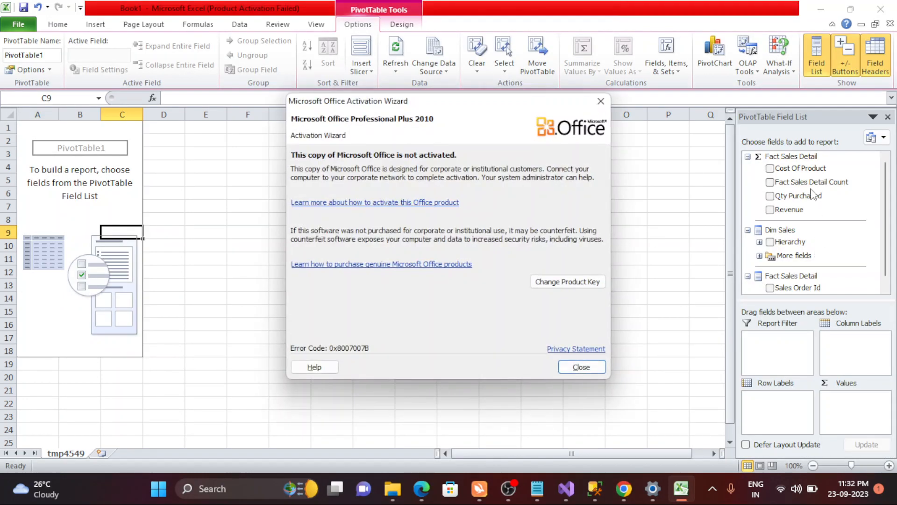
Step: Use the Dim Sales Hierarchy as pivot rows and expand Blue to show Product3
left_click(580, 367)
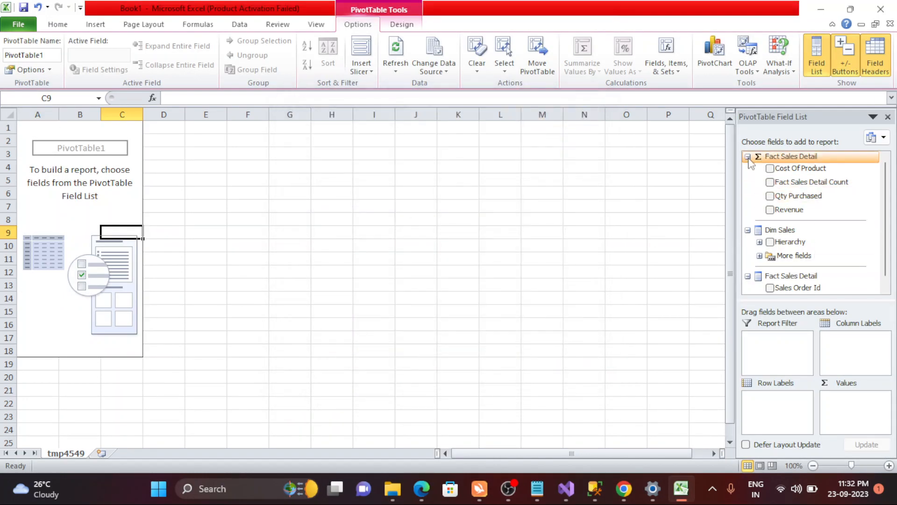
left_click(748, 156)
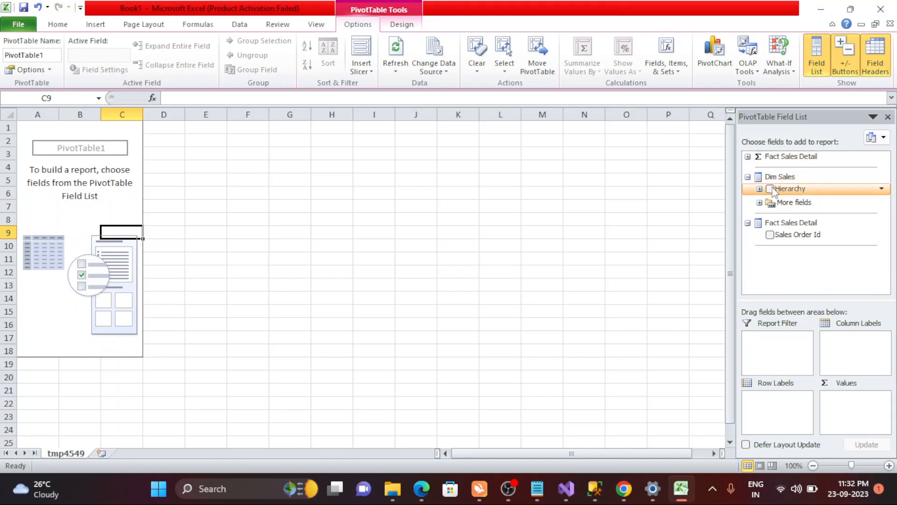
mouse_move(761, 191)
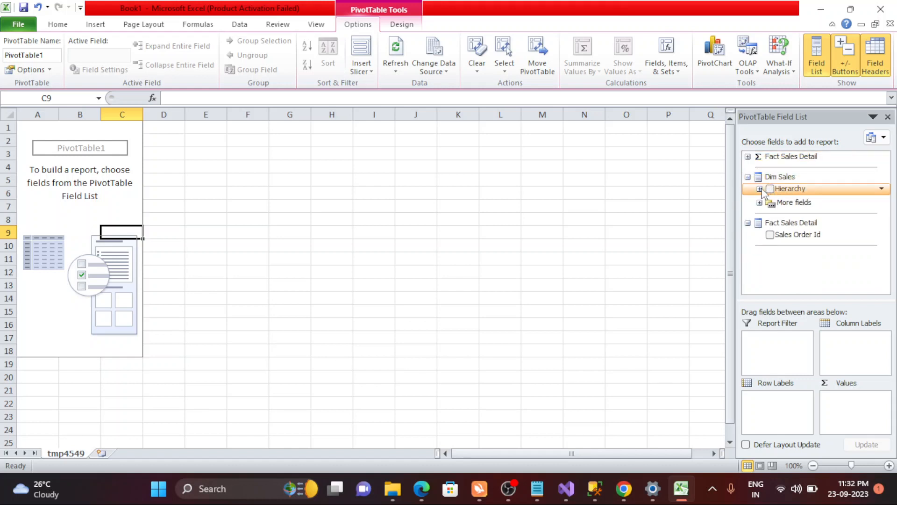
left_click(762, 202)
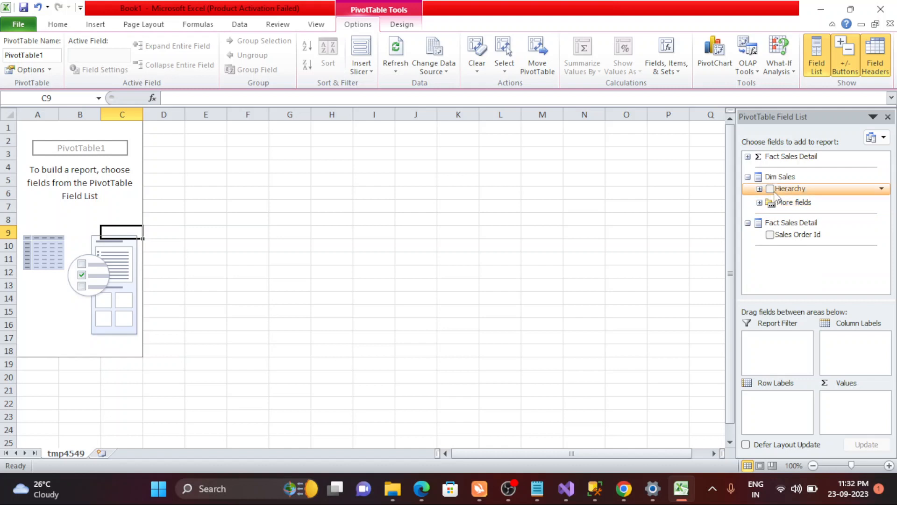
left_click(771, 189)
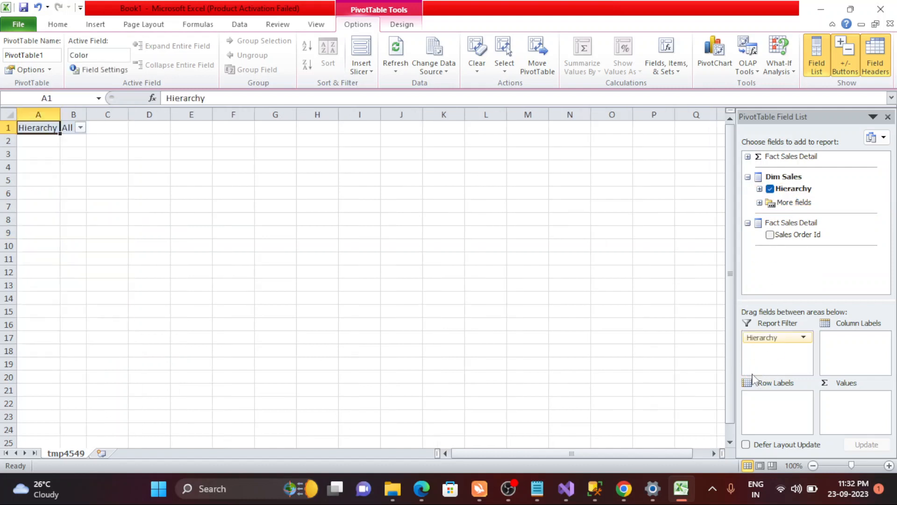
left_click_drag(761, 337, 780, 412)
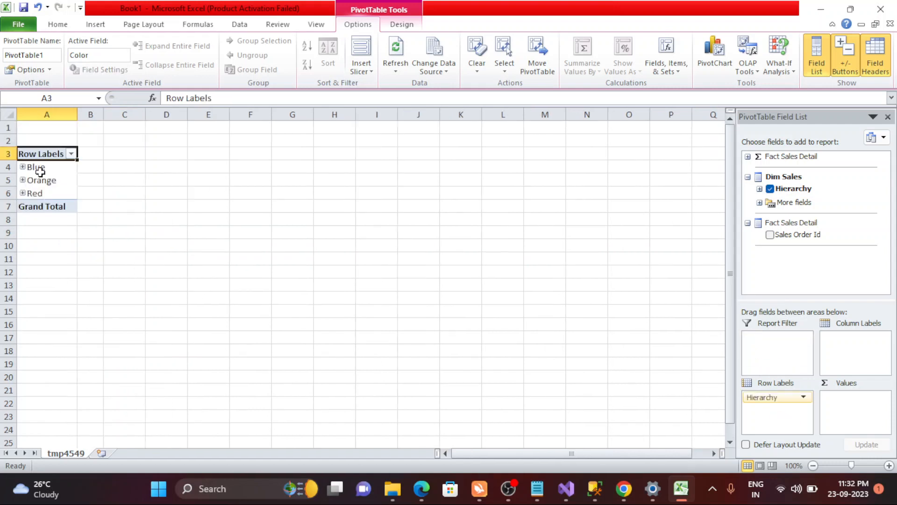
left_click(35, 167)
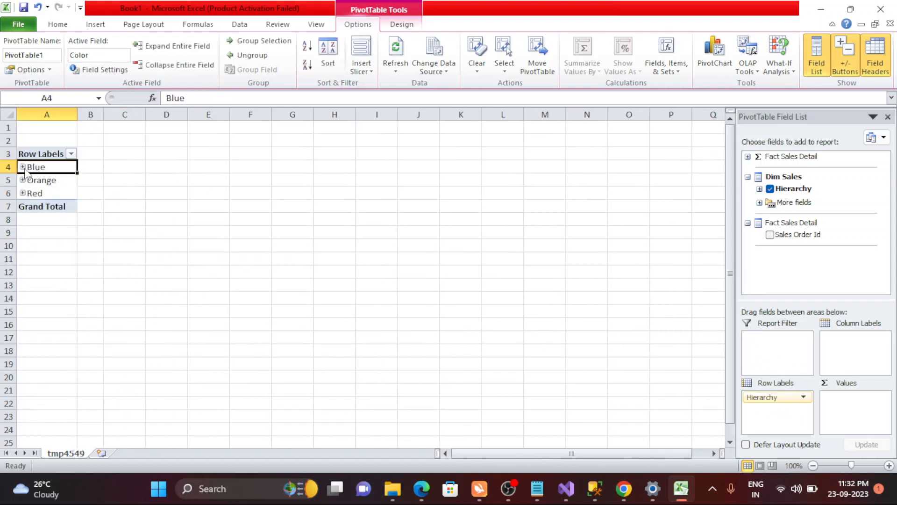
left_click(23, 166)
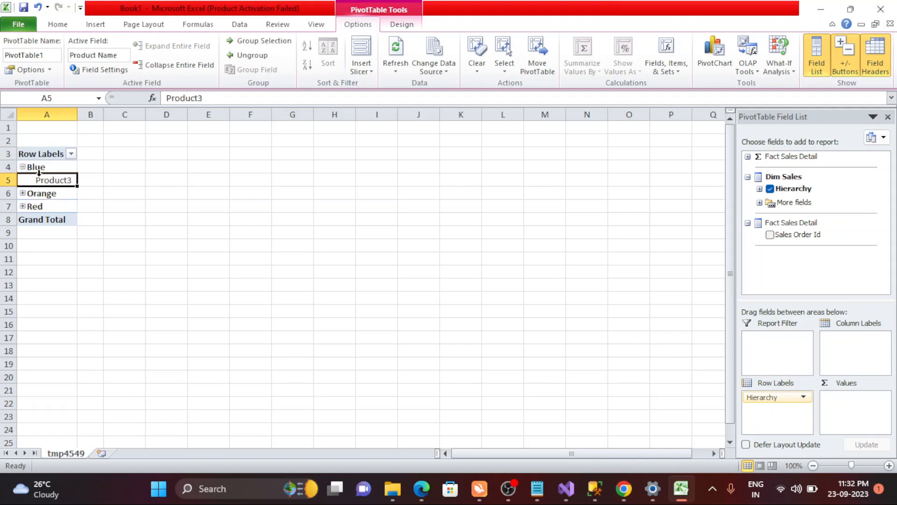
mouse_move(434, 54)
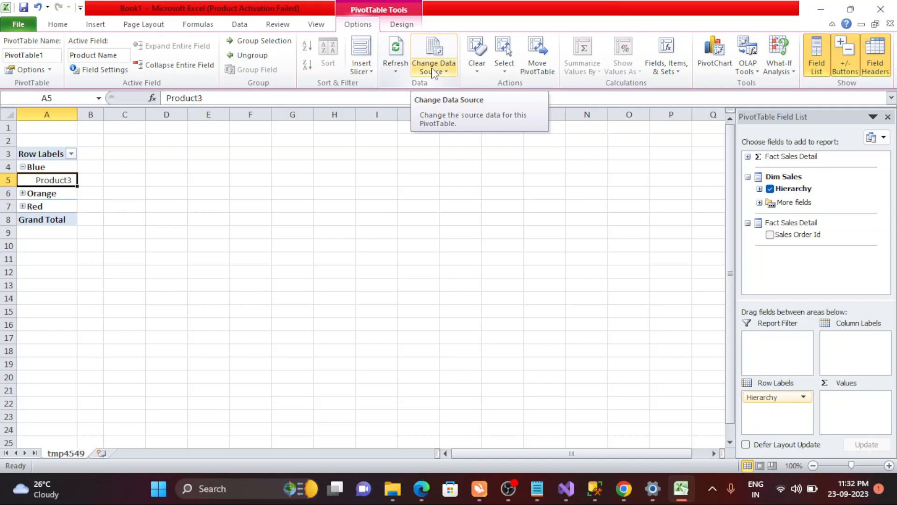
left_click(880, 8)
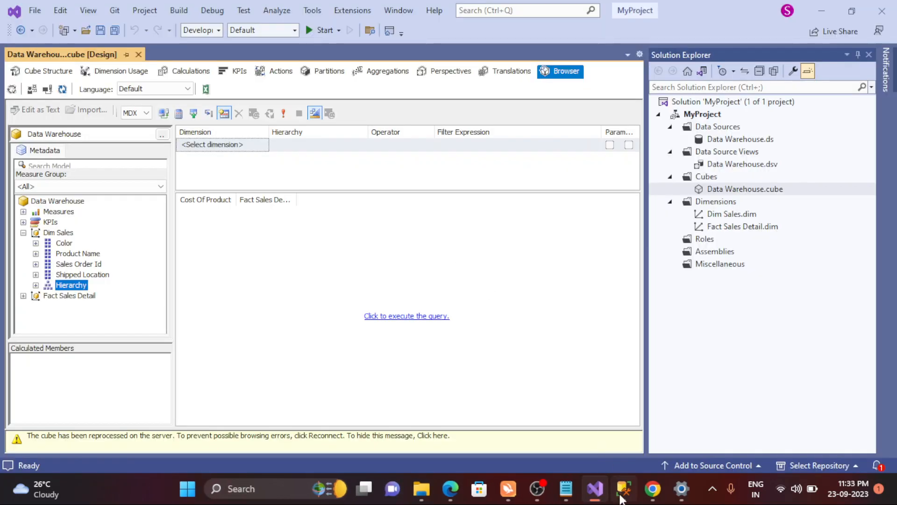
Step: Reconnect Management Studio to the Analysis Services server and start an MDX query on MyFirstCubeDemo
left_click(624, 489)
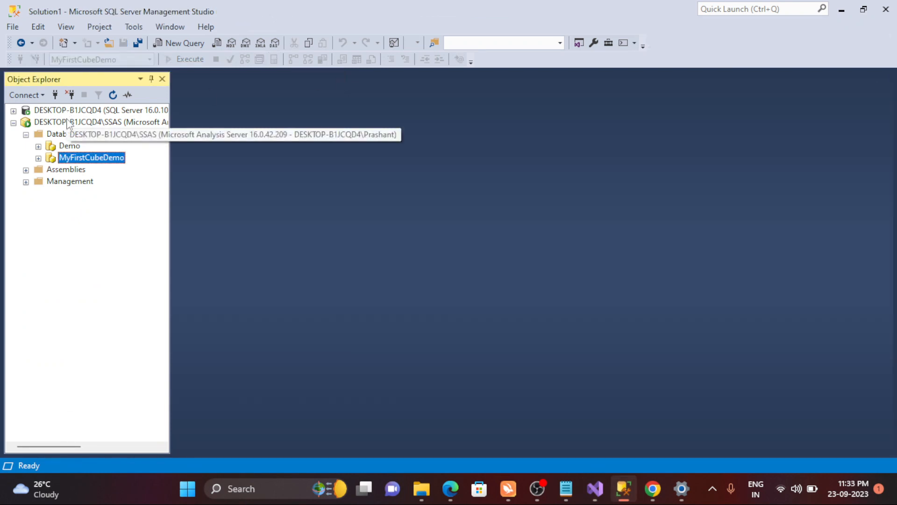
left_click(69, 94)
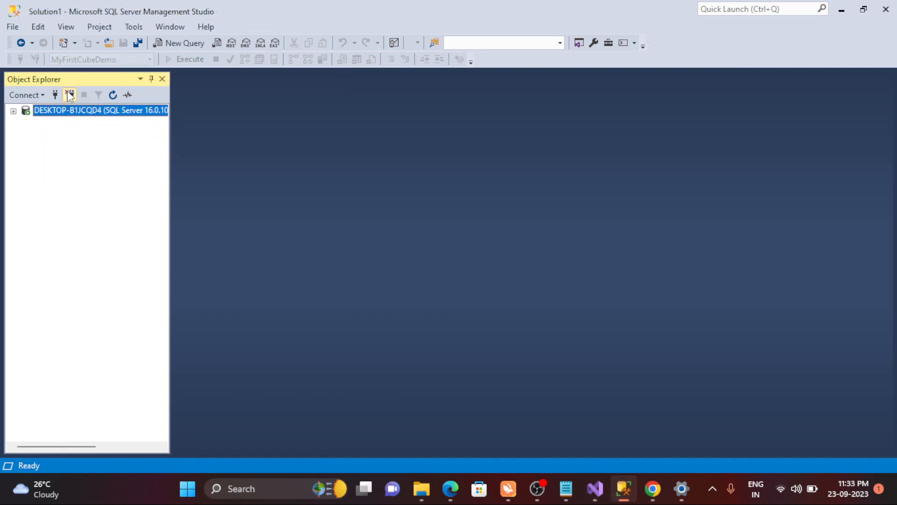
left_click(70, 95)
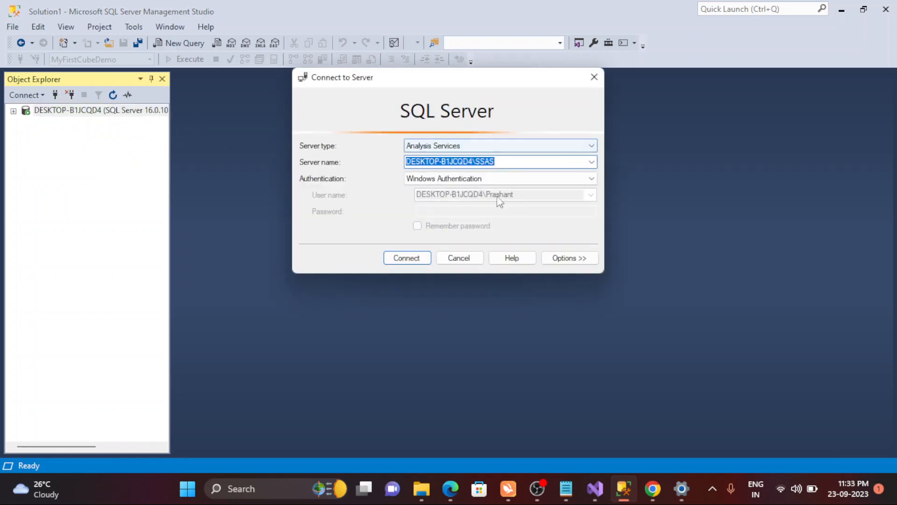
left_click(406, 258)
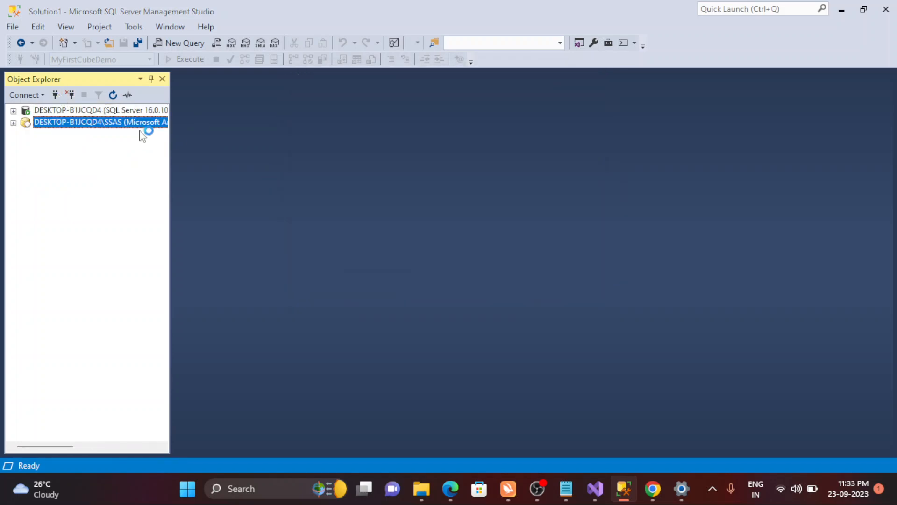
left_click(13, 121)
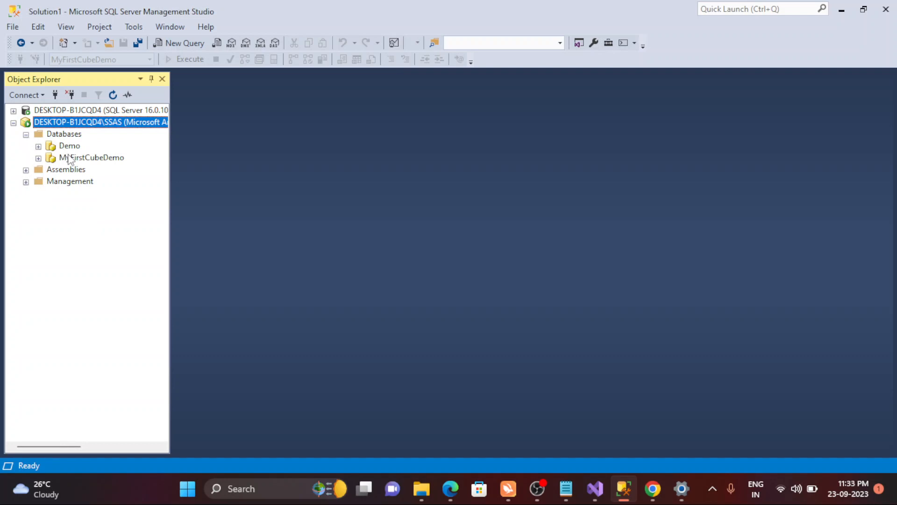
right_click(92, 157)
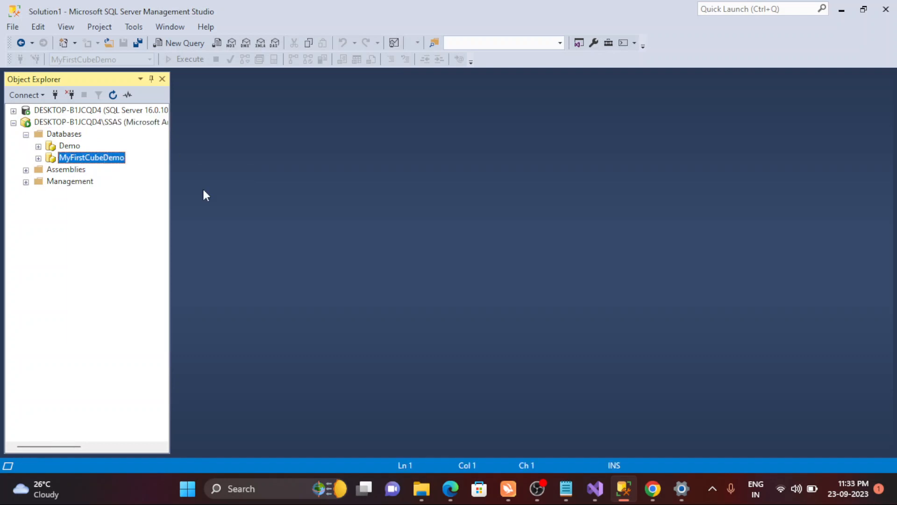
left_click(184, 43)
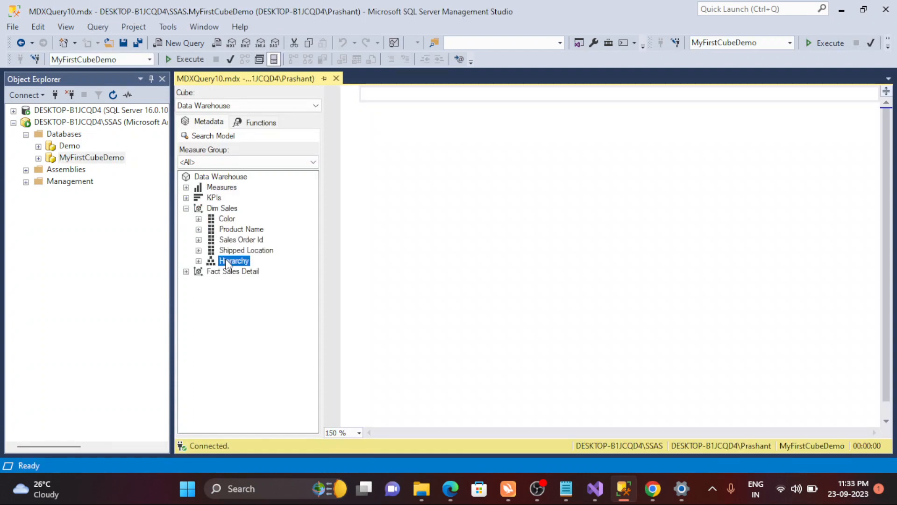
Step: Expand Dim Sales Hierarchy to show Color and Product Name, then view Visual Studio's Dimension Usage
left_click(199, 260)
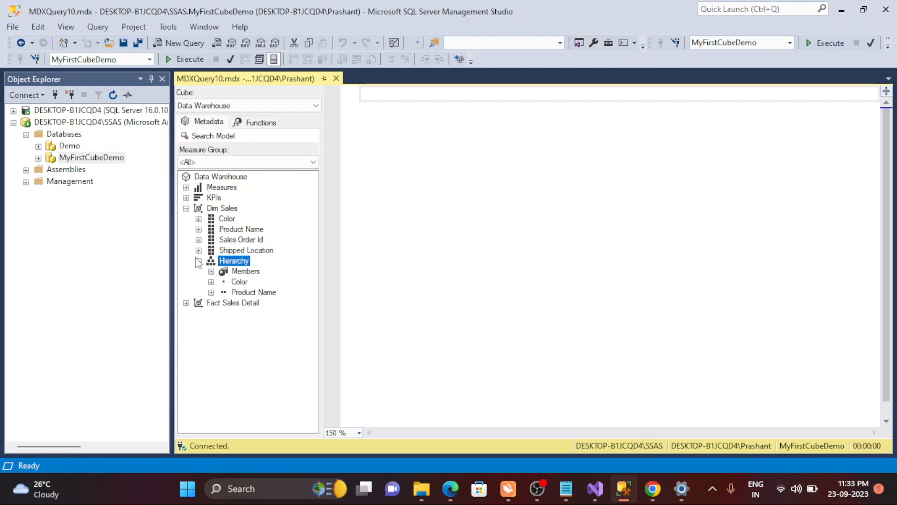
left_click(199, 261)
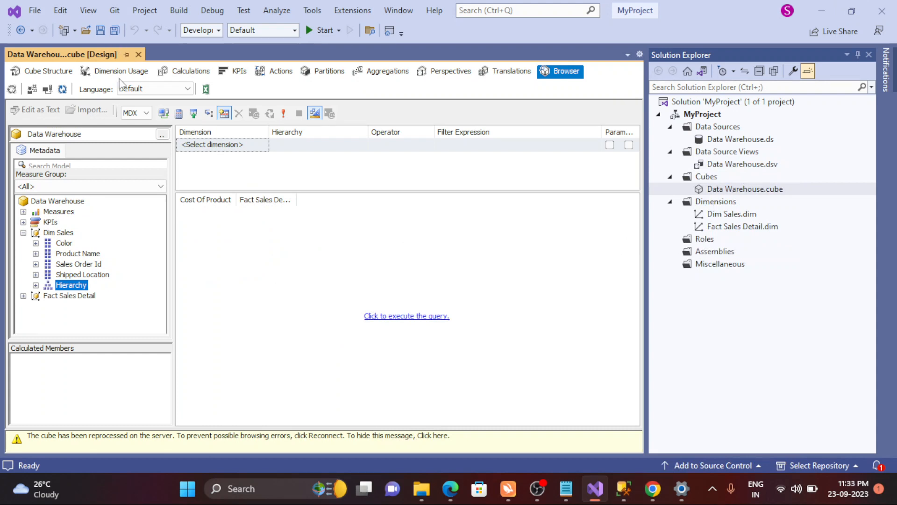
left_click(121, 71)
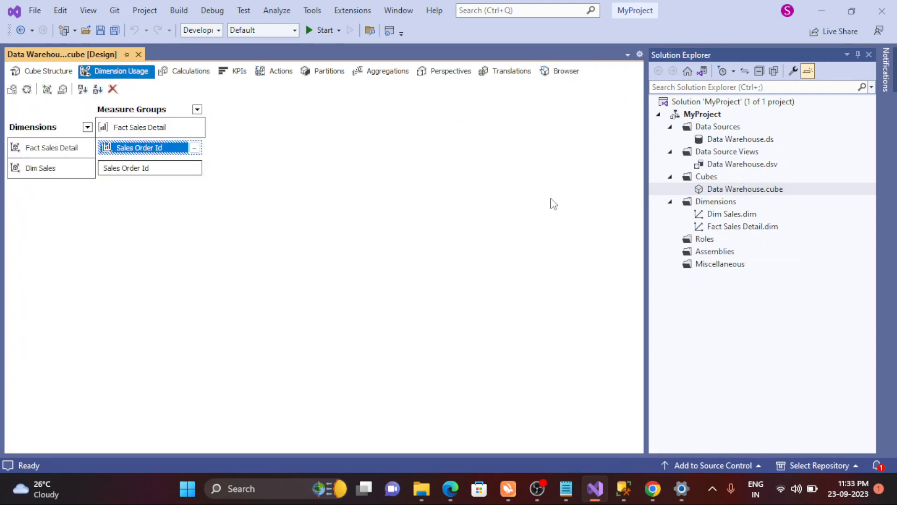
mouse_move(726, 216)
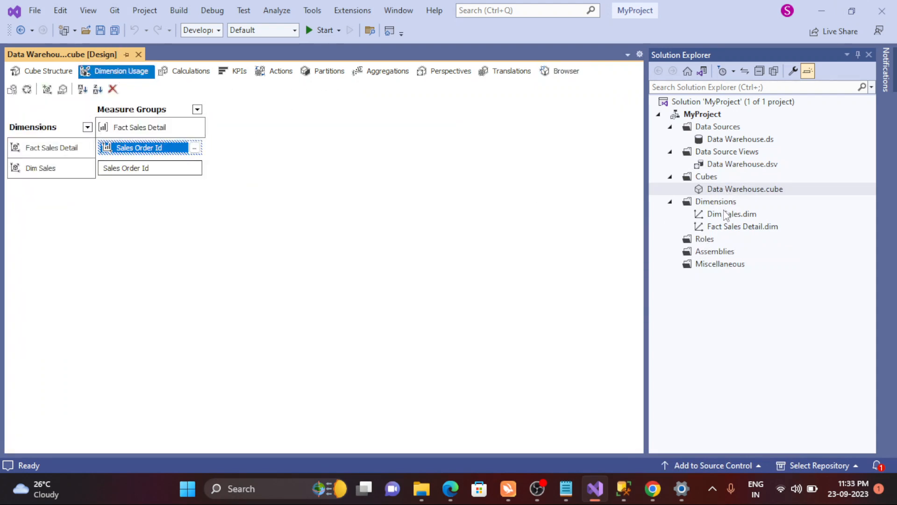
Step: Open Dim Sales.dim and create hierarchies from Product Name and Shipped Location
double_click(731, 213)
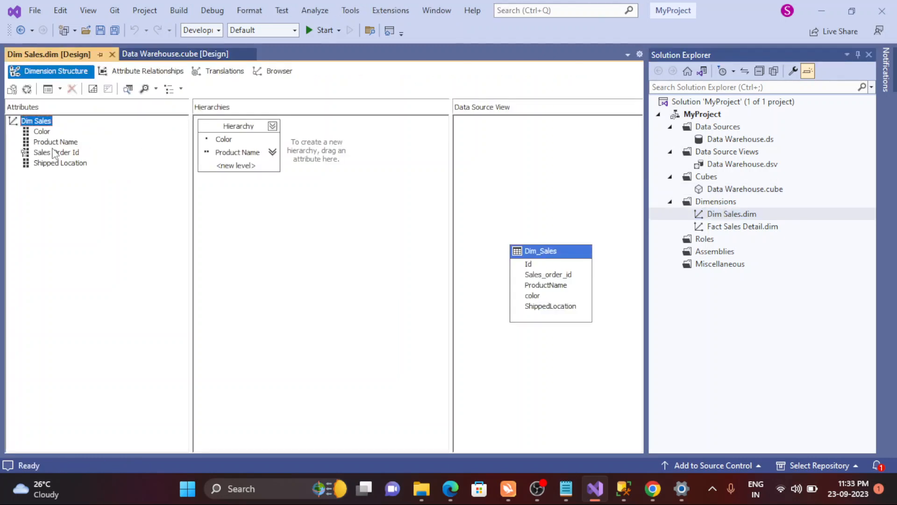
left_click_drag(55, 142, 324, 140)
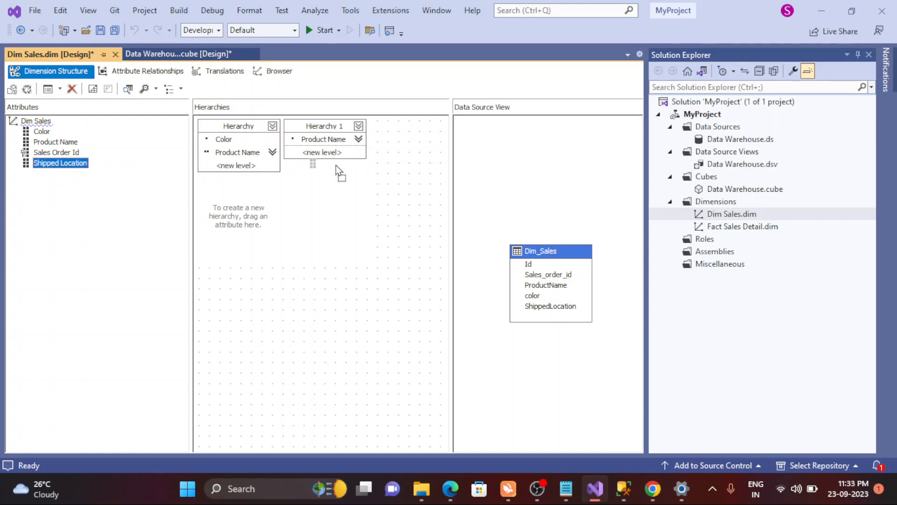
left_click_drag(61, 163, 240, 204)
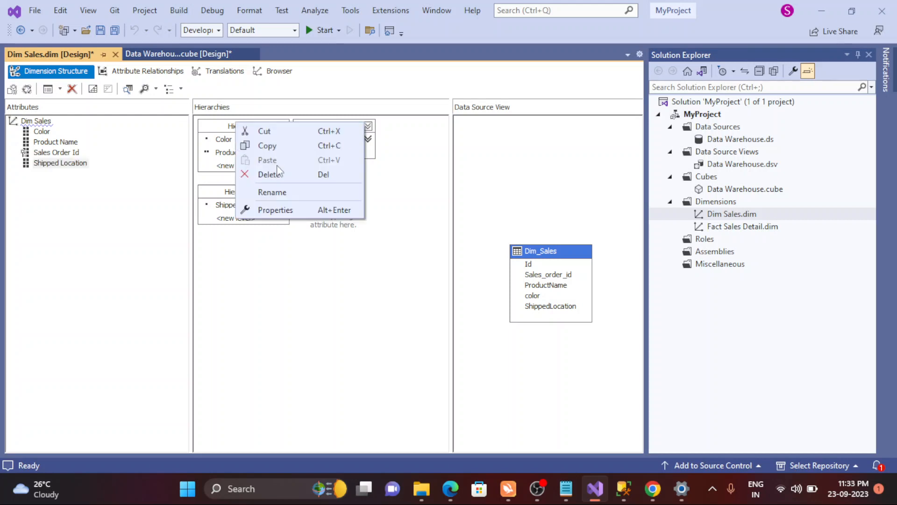
Step: Rename Hierarchy to H-1, Hierarchy 1 to H2 and Hierarchy 2 to H3
left_click(272, 191)
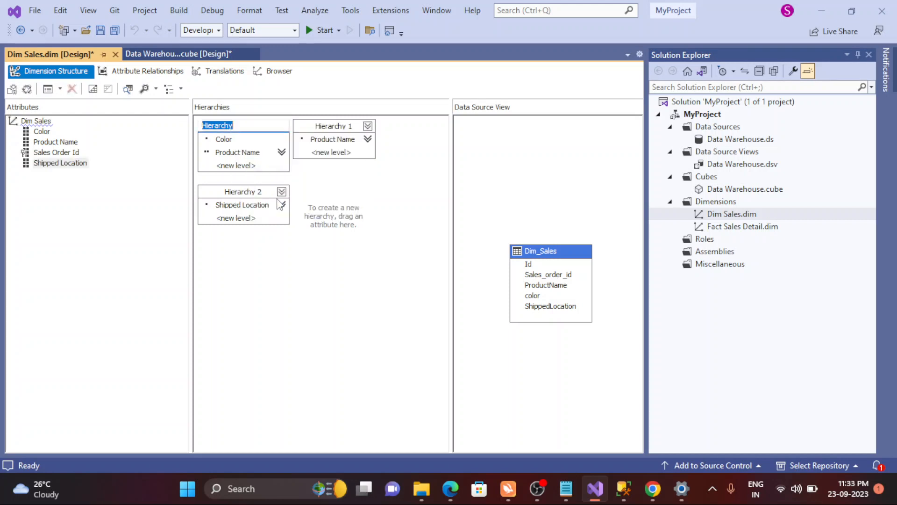
type("H")
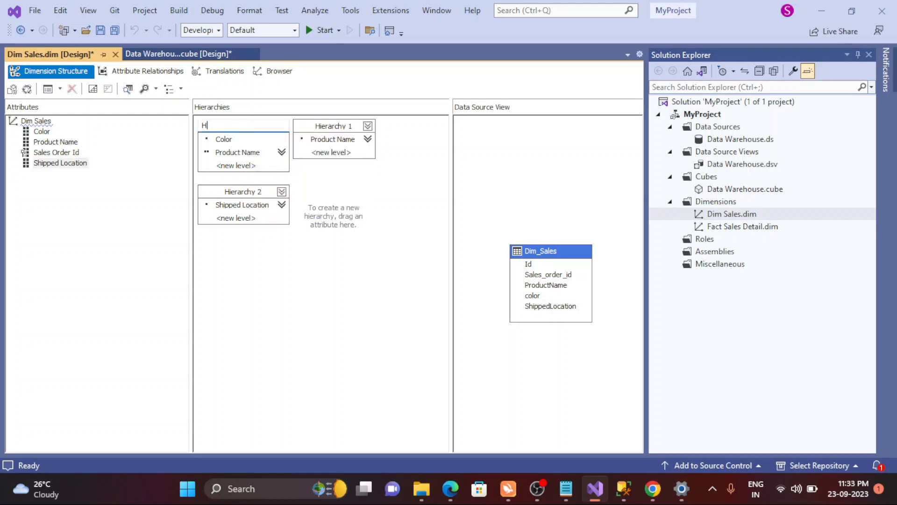
type("-1")
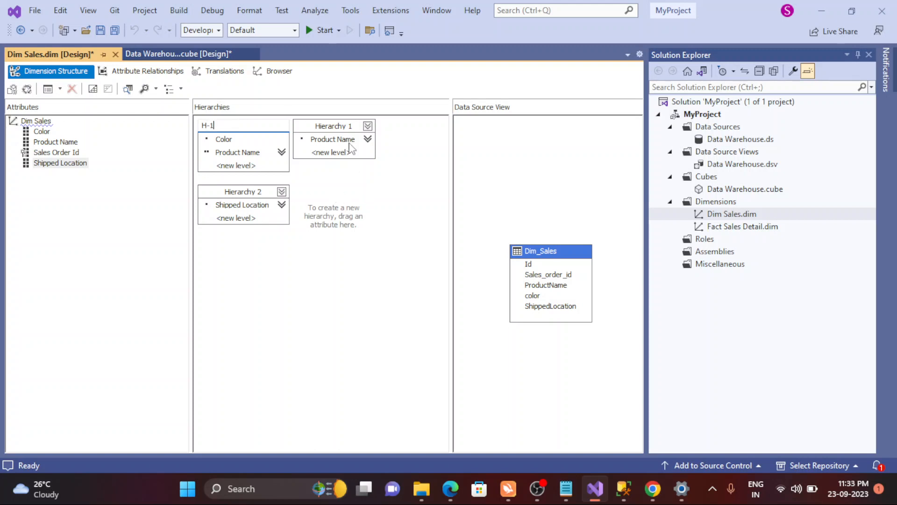
right_click(332, 125)
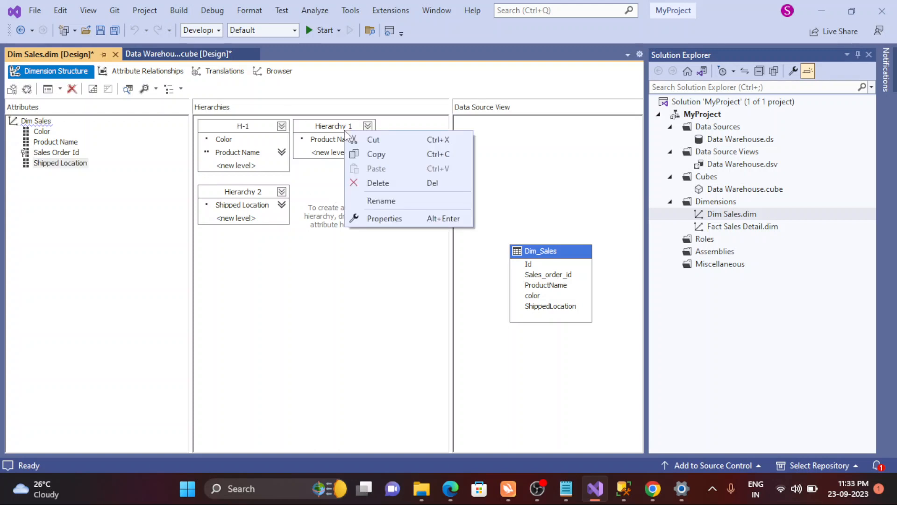
left_click(381, 201)
type("H2")
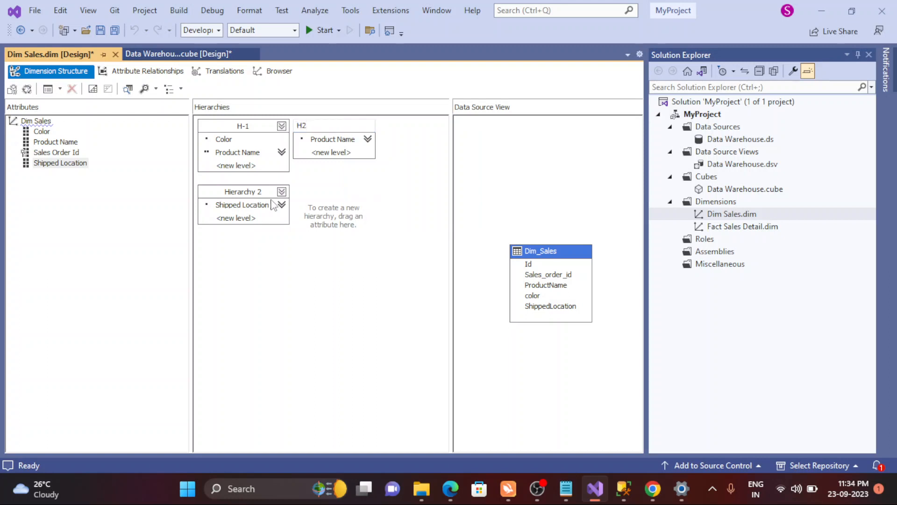
right_click(242, 205)
type("H3")
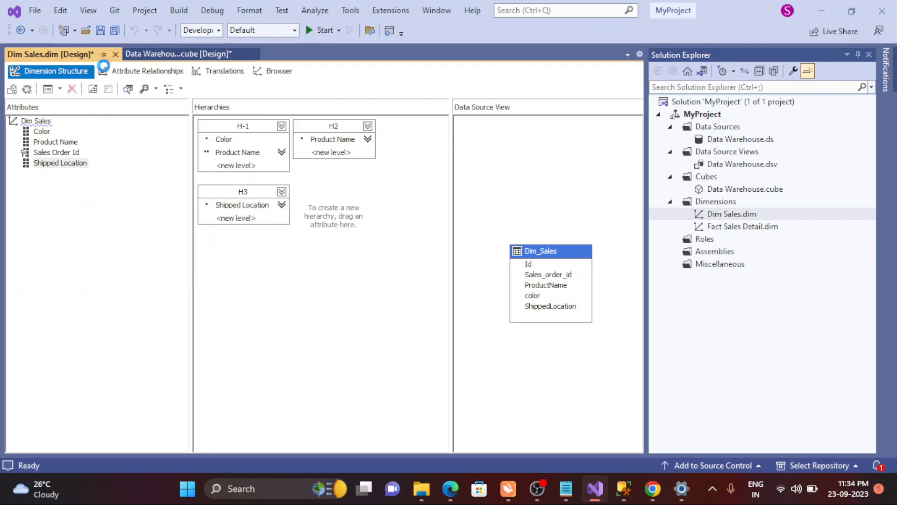
Step: Save the dimension and cube, close the Dim Sales designer, and show the cube Browser
left_click(100, 31)
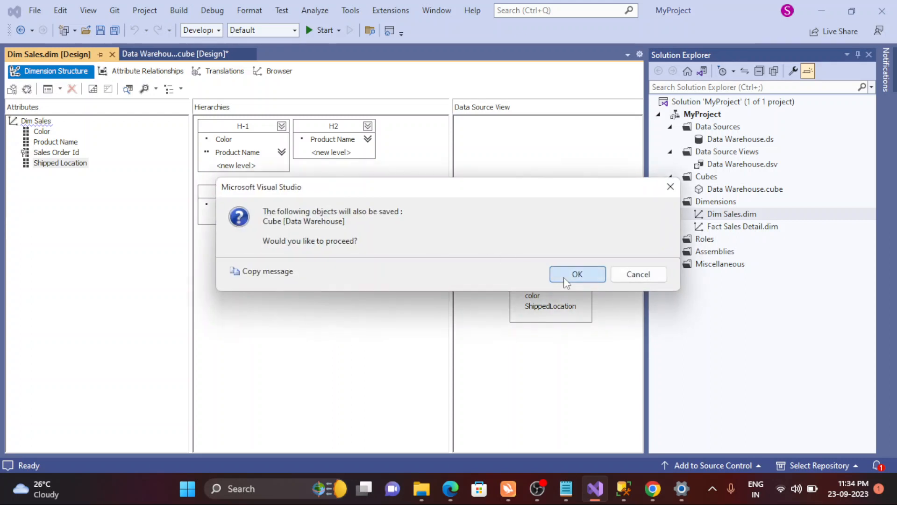
left_click(576, 275)
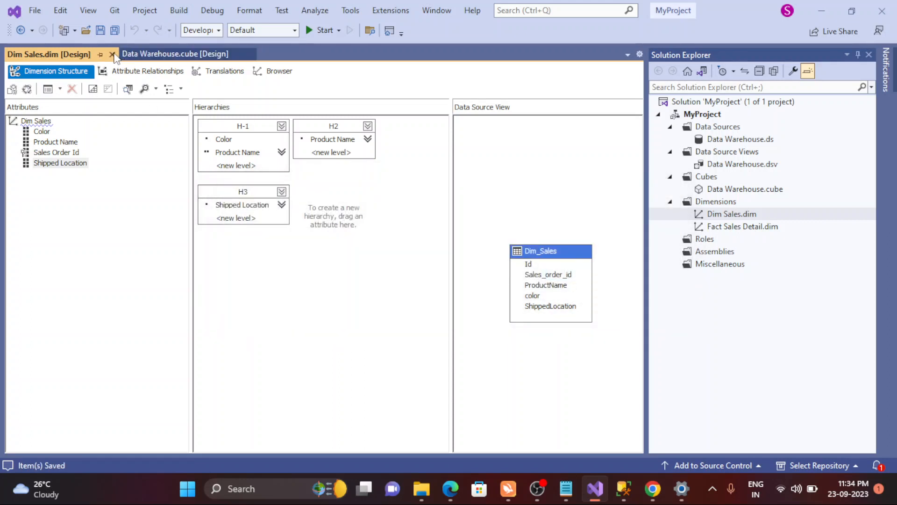
left_click(112, 54)
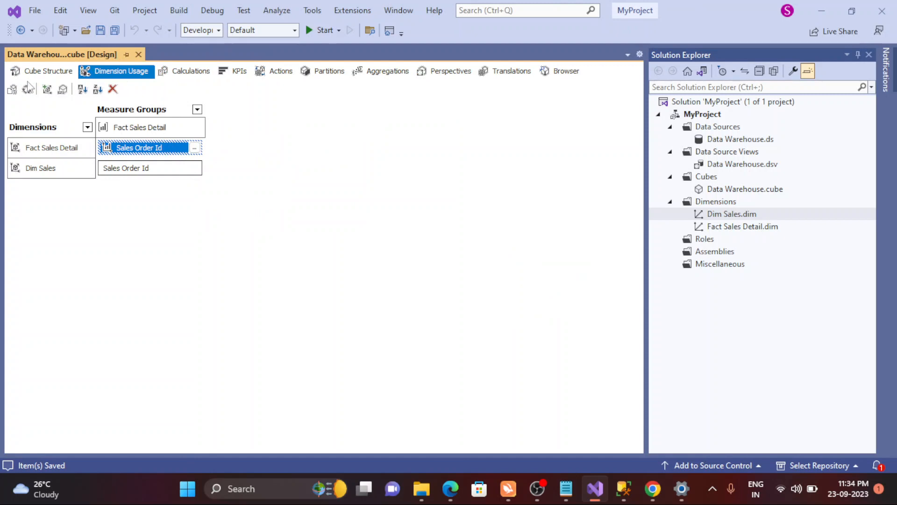
mouse_move(566, 70)
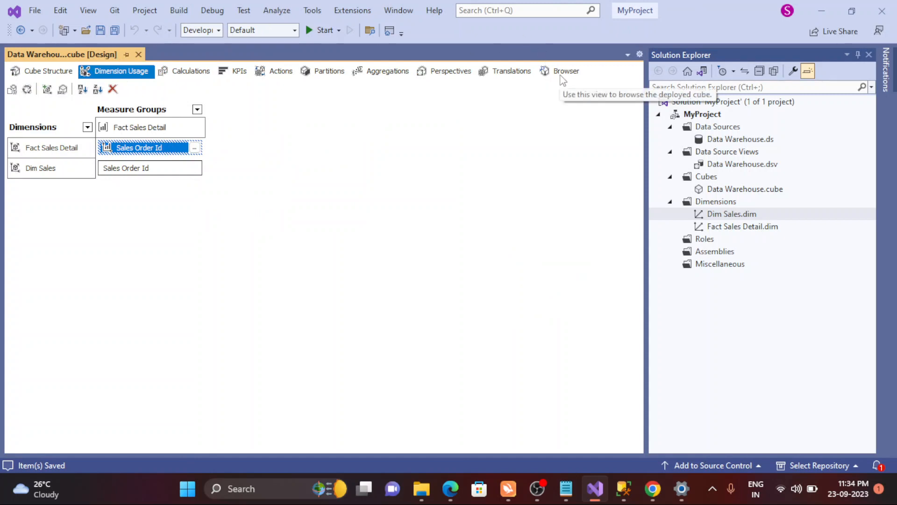
left_click(567, 71)
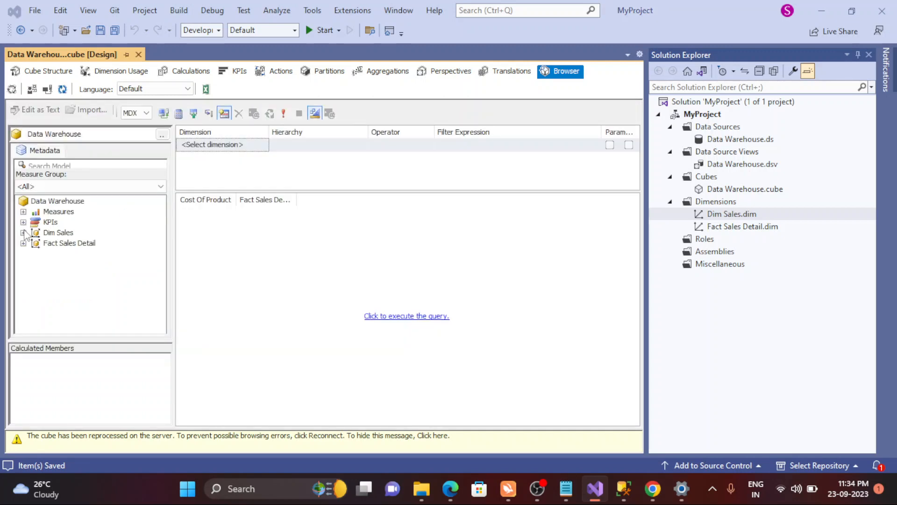
Step: Build and deploy over MyFirstCubeDemo and fully process the Data Warehouse cube
left_click(24, 232)
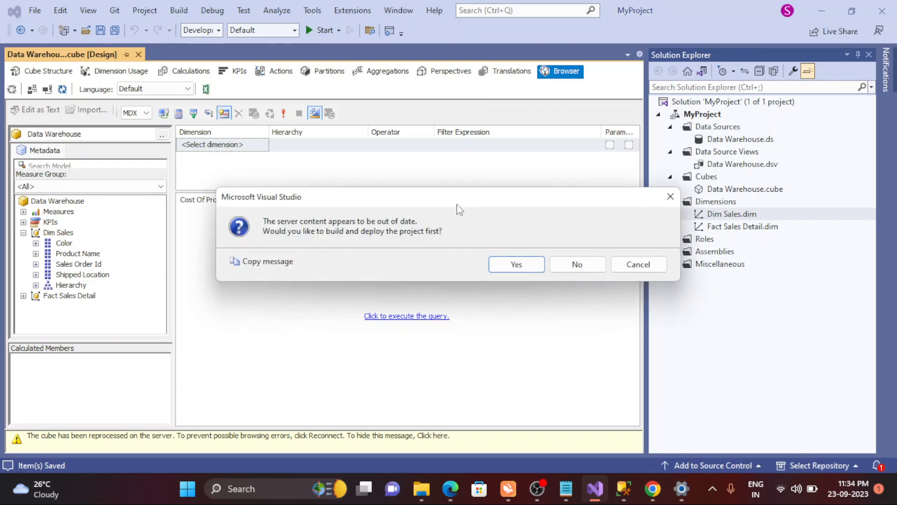
left_click(515, 264)
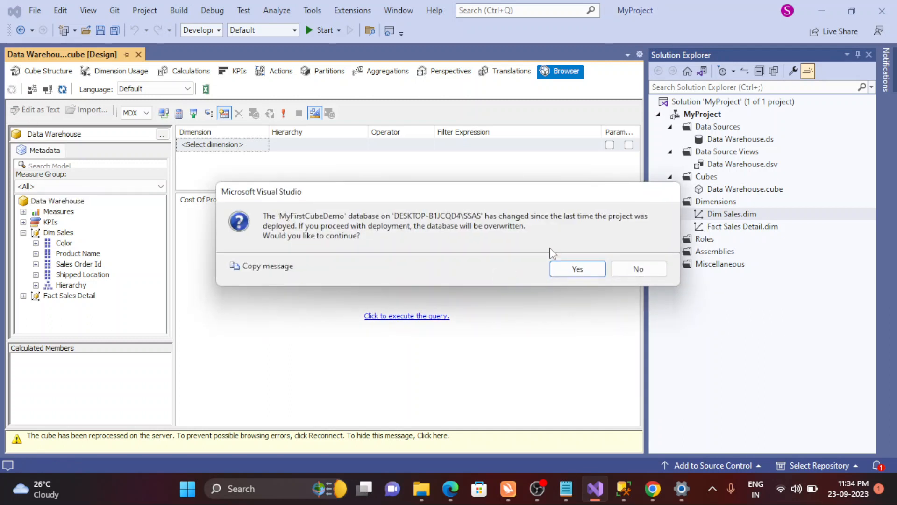
left_click(576, 268)
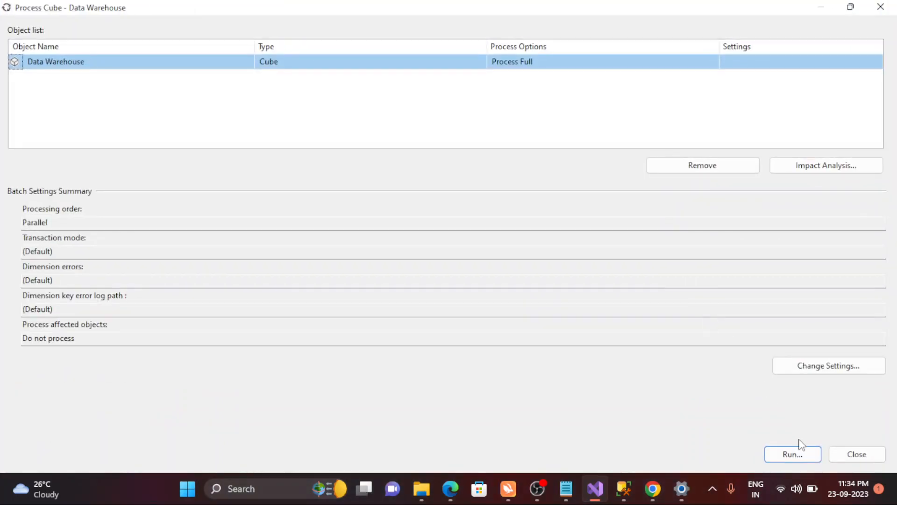
left_click(792, 453)
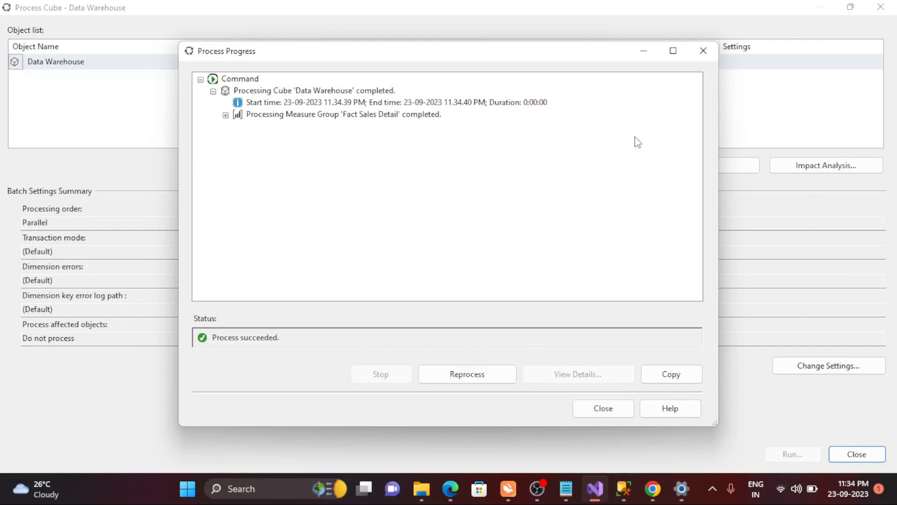
left_click(602, 408)
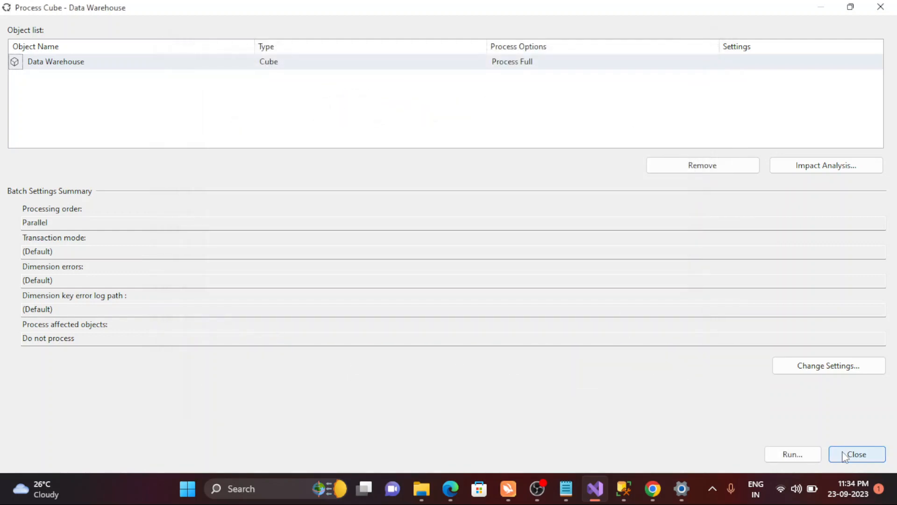
left_click(856, 454)
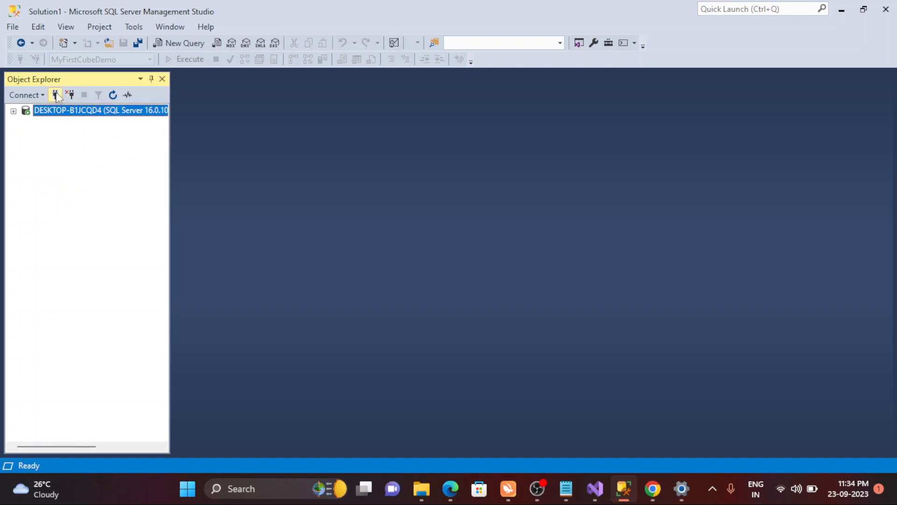
Step: Connect to Analysis Services, query MyFirstCubeDemo in MDX, and expand Dim Sales metadata
left_click(54, 95)
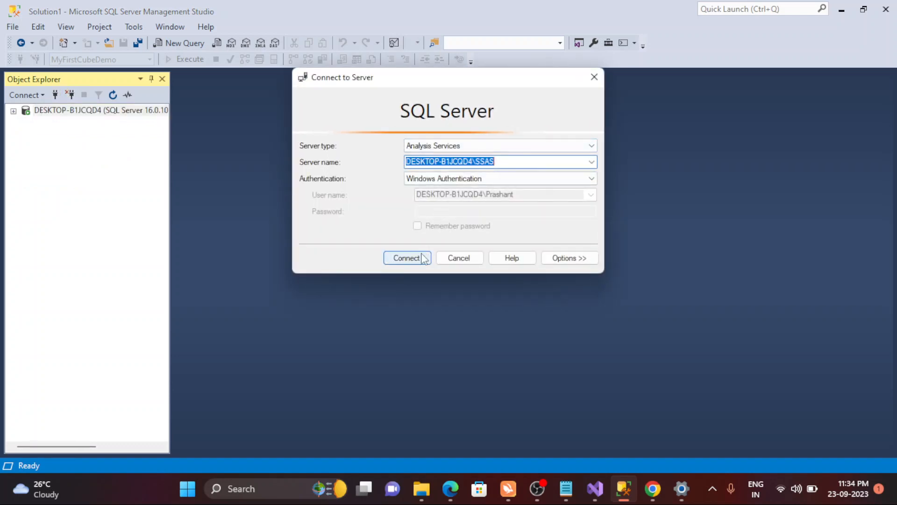
left_click(406, 257)
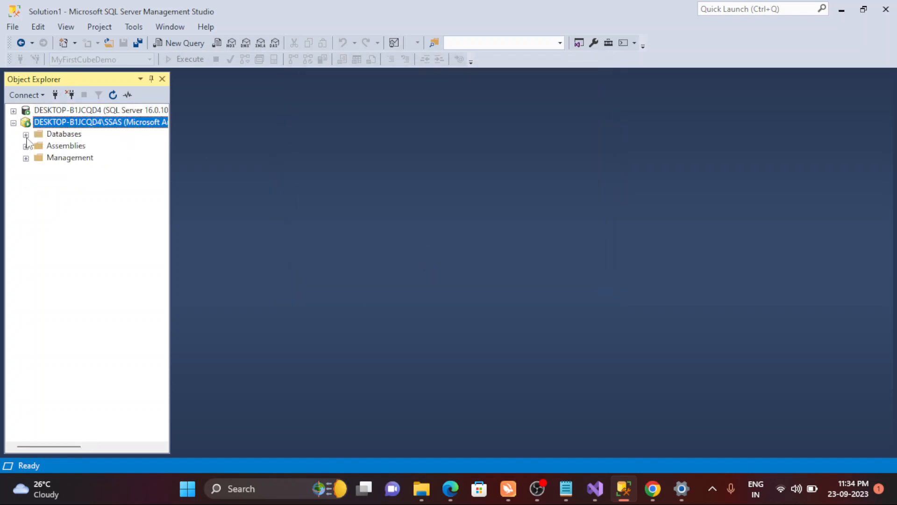
left_click(26, 133)
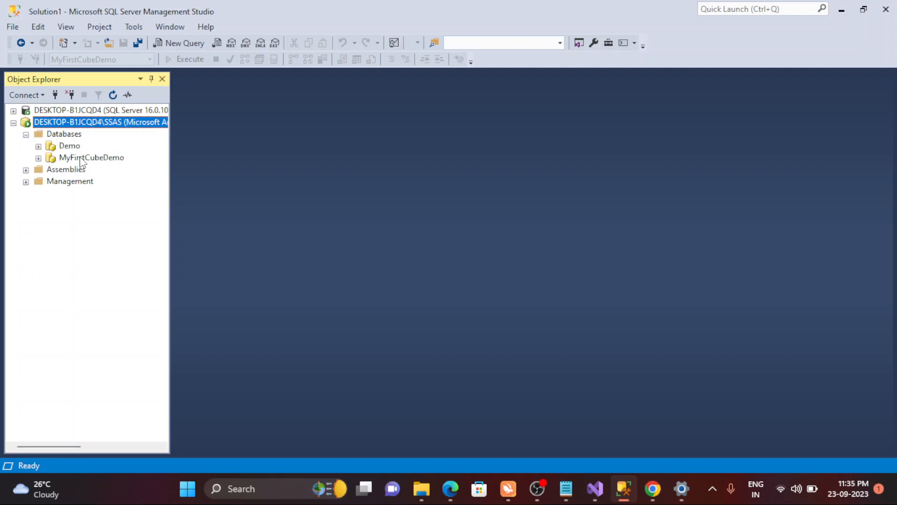
right_click(90, 157)
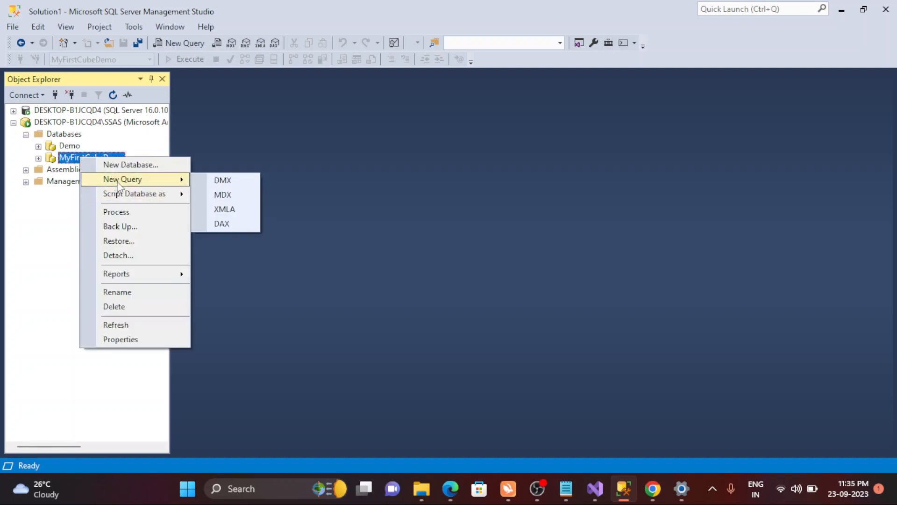
left_click(222, 194)
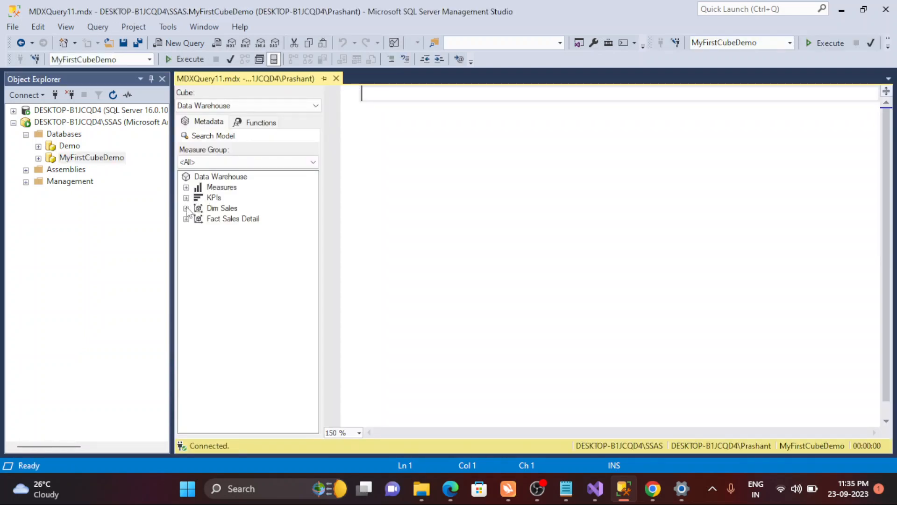
left_click(186, 208)
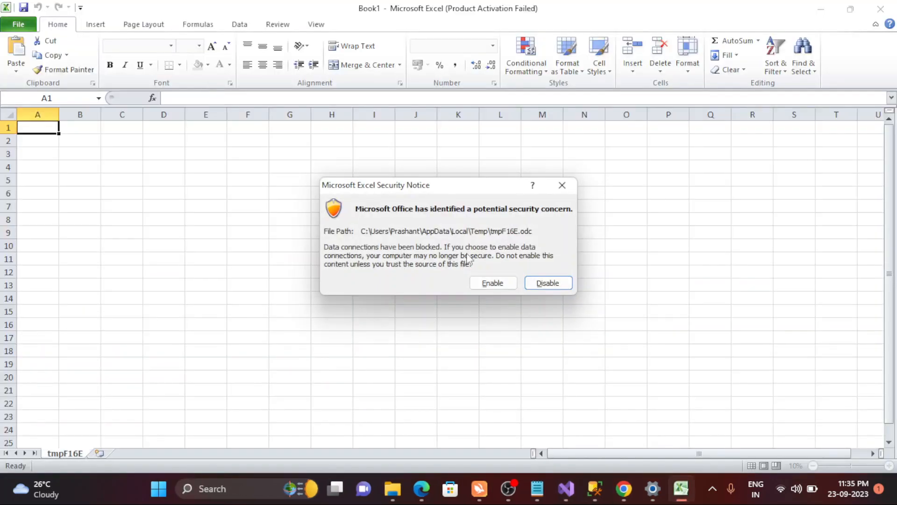
Step: Enable the blocked cube connection, dismiss the activation notice, and list the workbook connections
left_click(546, 283)
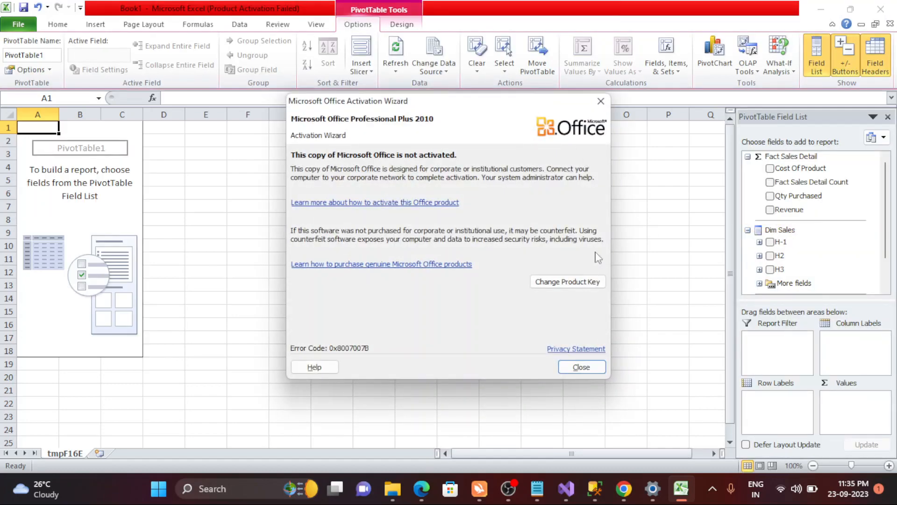
left_click(580, 367)
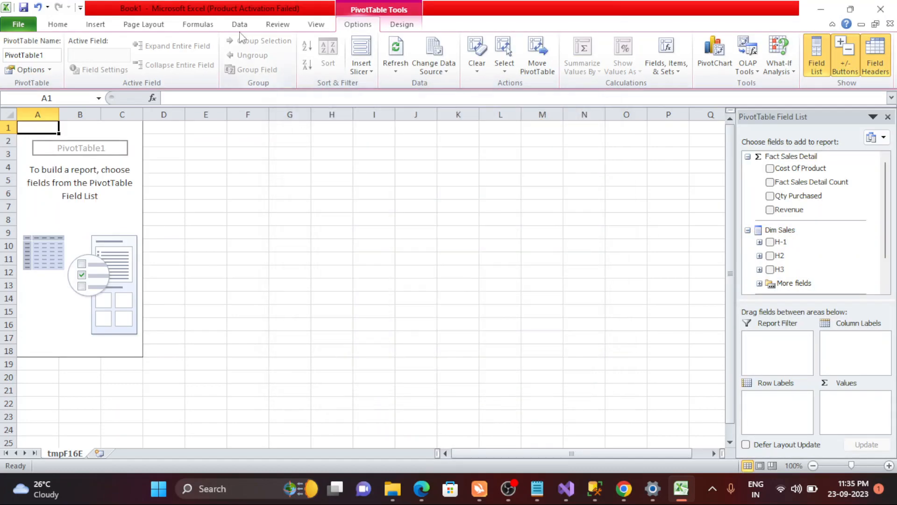
left_click(240, 24)
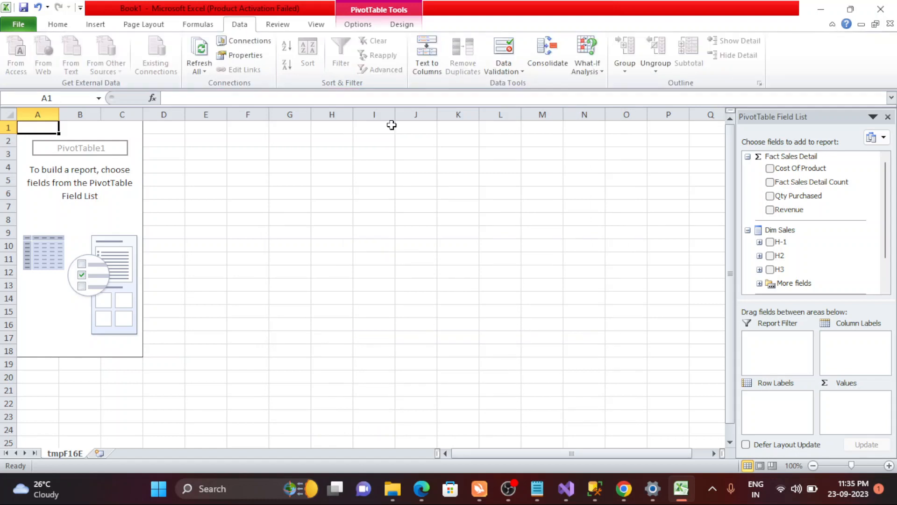
left_click(248, 41)
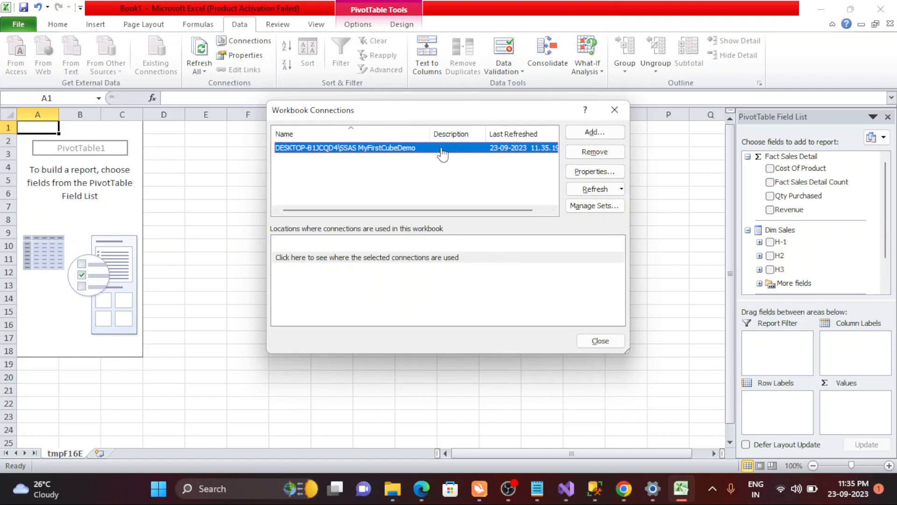
Step: Check the connection's Definition tab targets the Data Warehouse cube, then close both dialogs
left_click(594, 171)
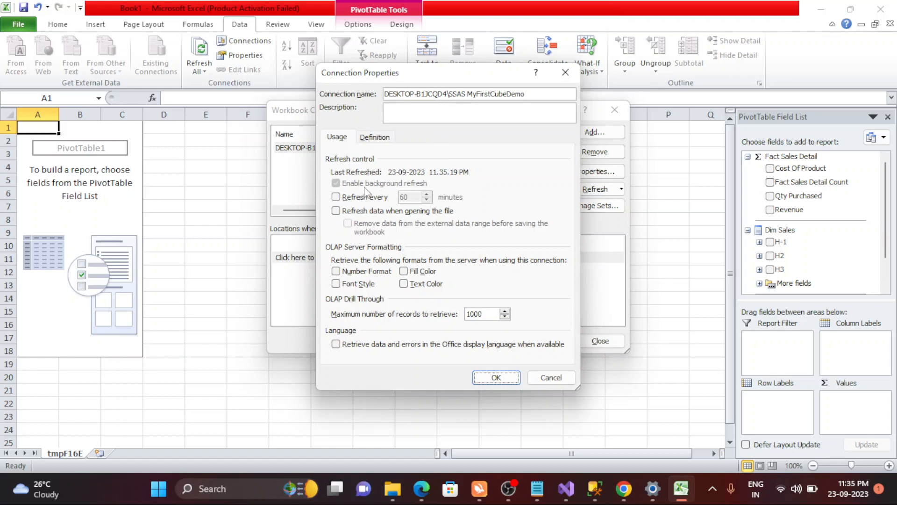
mouse_move(398, 263)
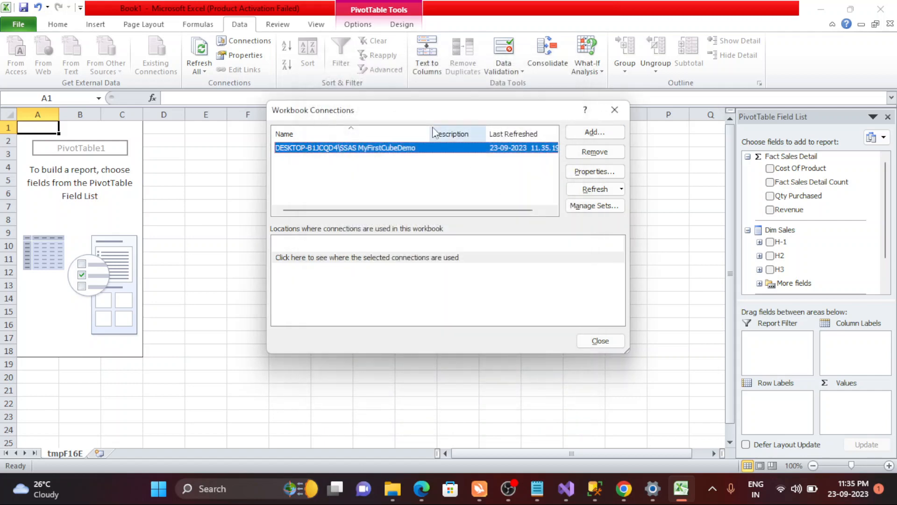
left_click(594, 171)
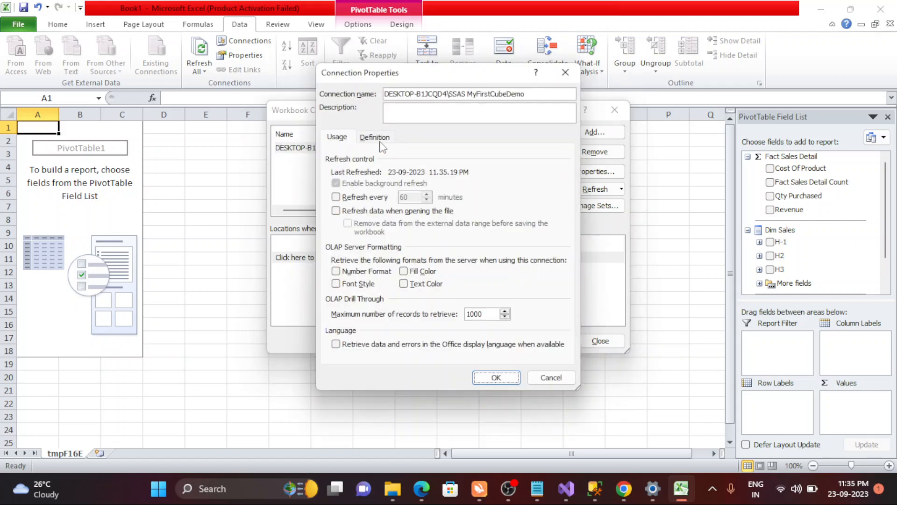
left_click(375, 136)
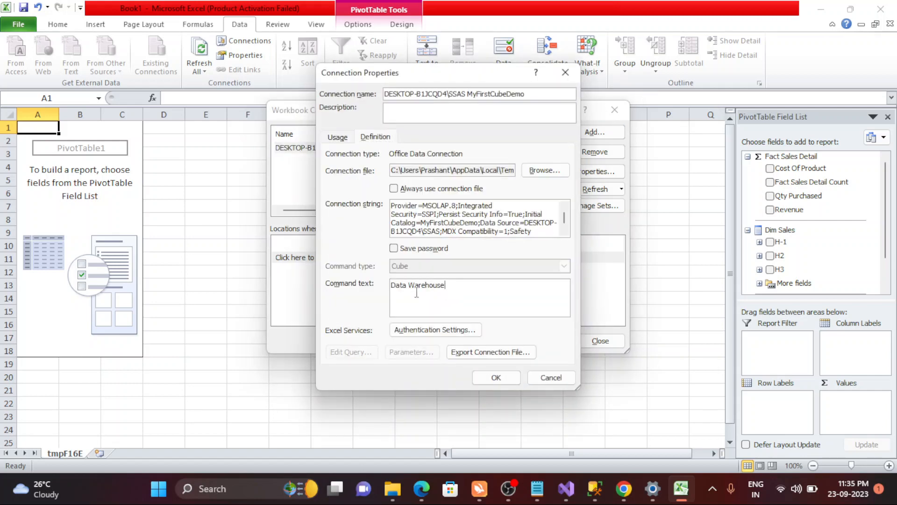
left_click(549, 377)
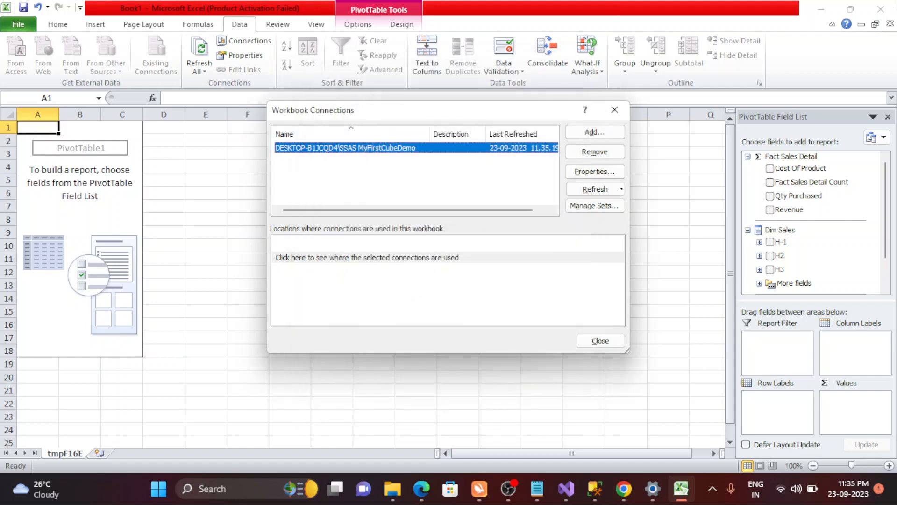
left_click(599, 340)
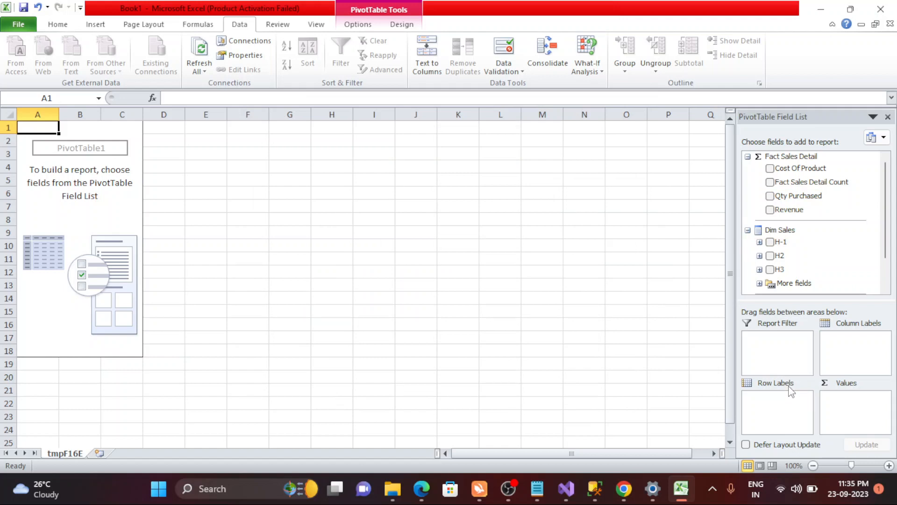
mouse_move(788, 393)
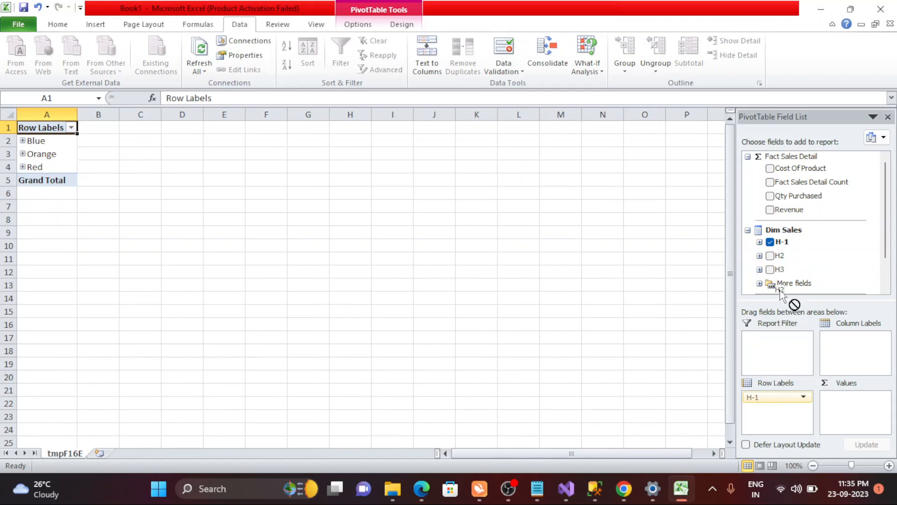
Step: Add hierarchies H2 and H3 to the PivotTable rows and expand the Blue colour group
left_click(770, 255)
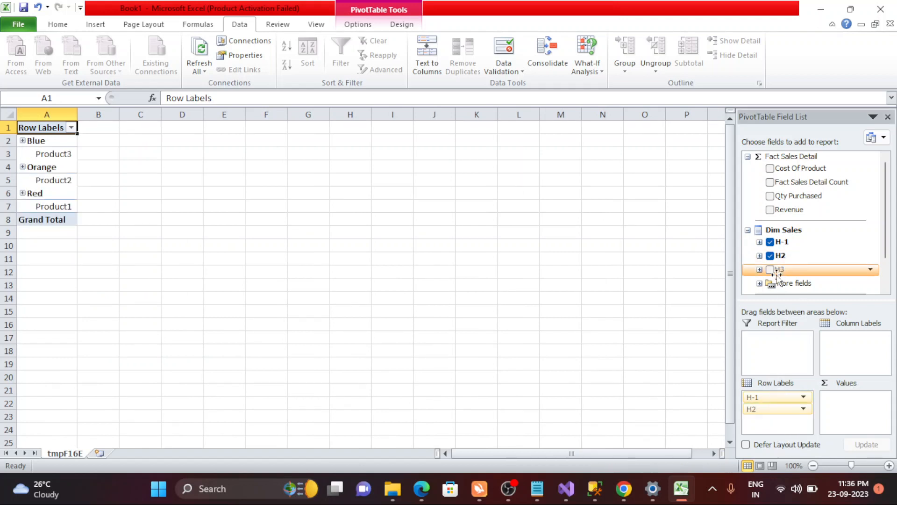
left_click(770, 270)
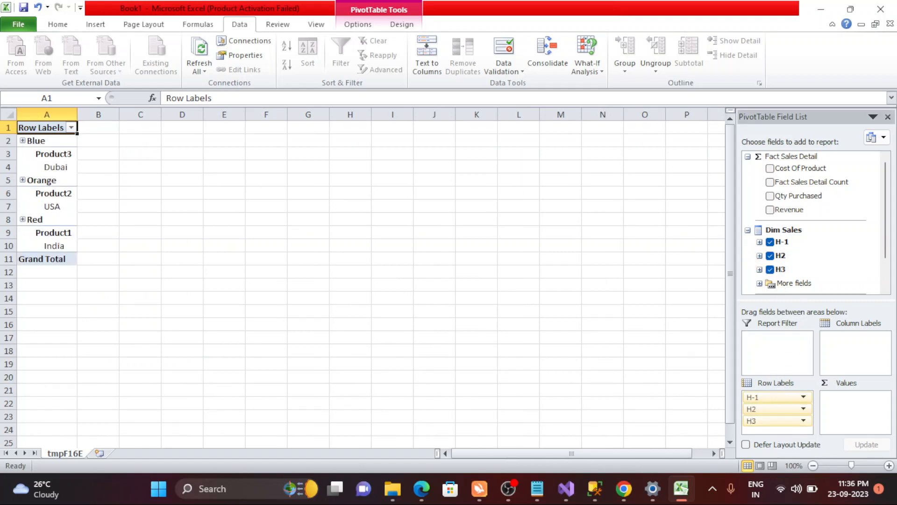
left_click(35, 141)
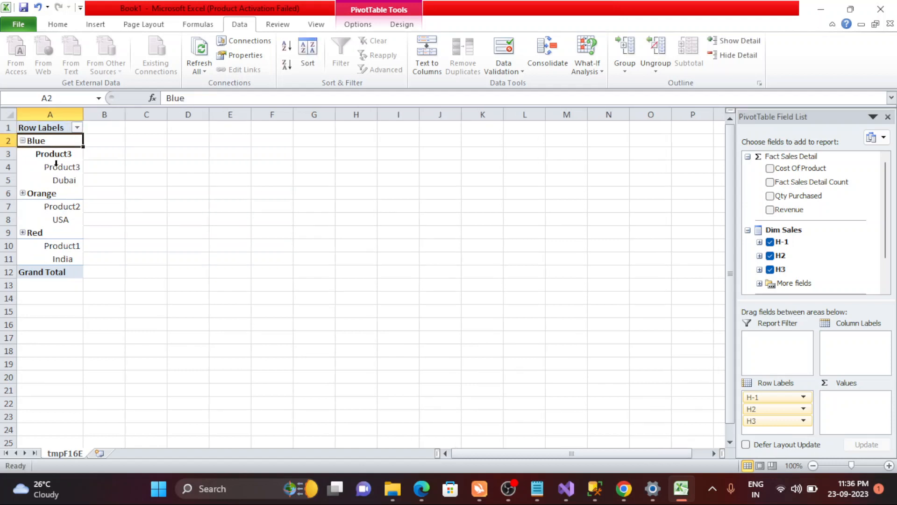
left_click(880, 9)
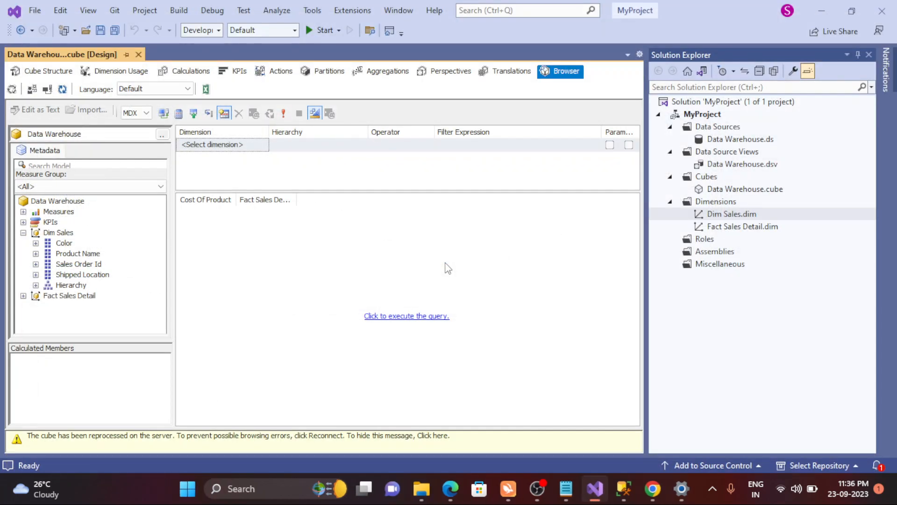
mouse_move(540, 336)
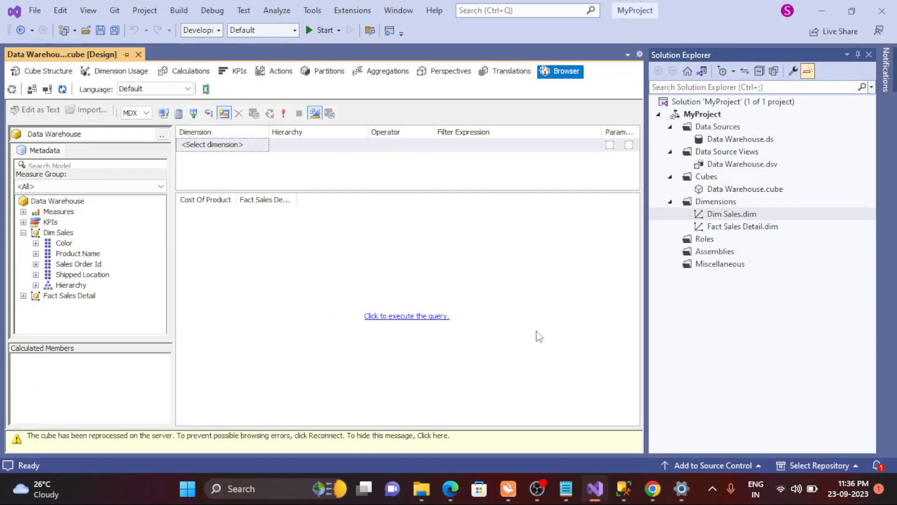